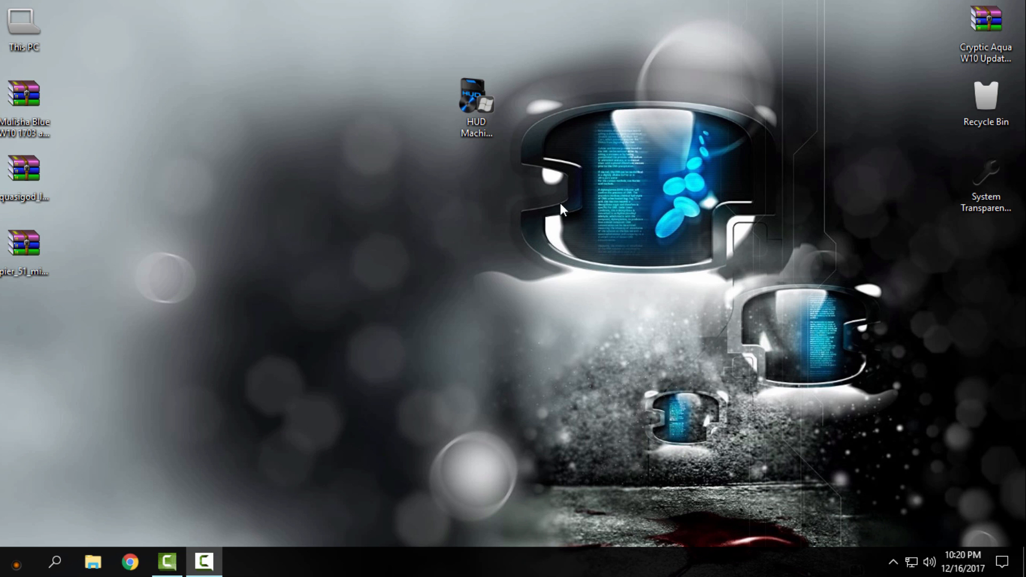
# - Select the HUD Machine Blue iPack file and check the computer's system information
pyautogui.click(476, 102)
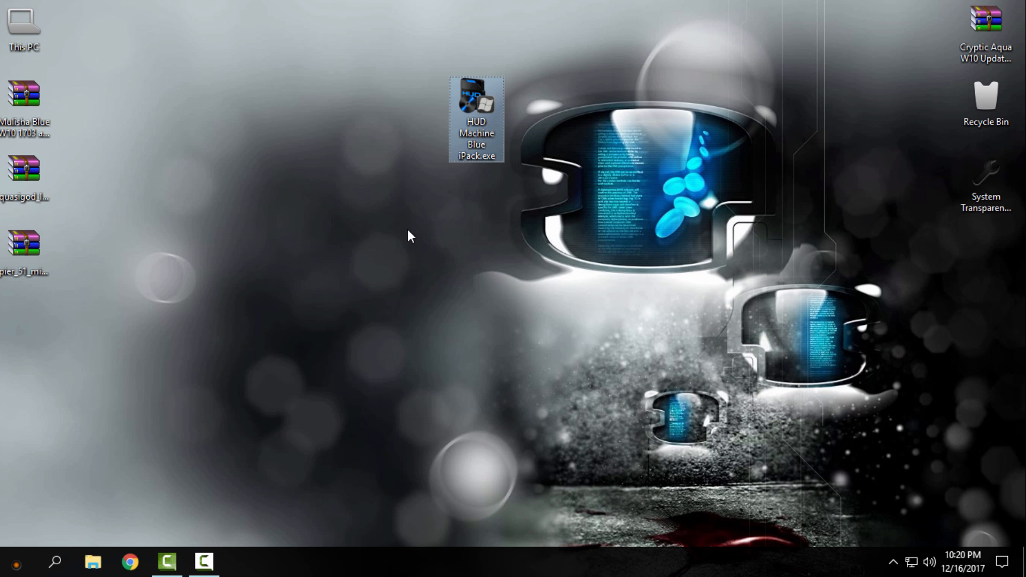
pyautogui.moveTo(345, 245)
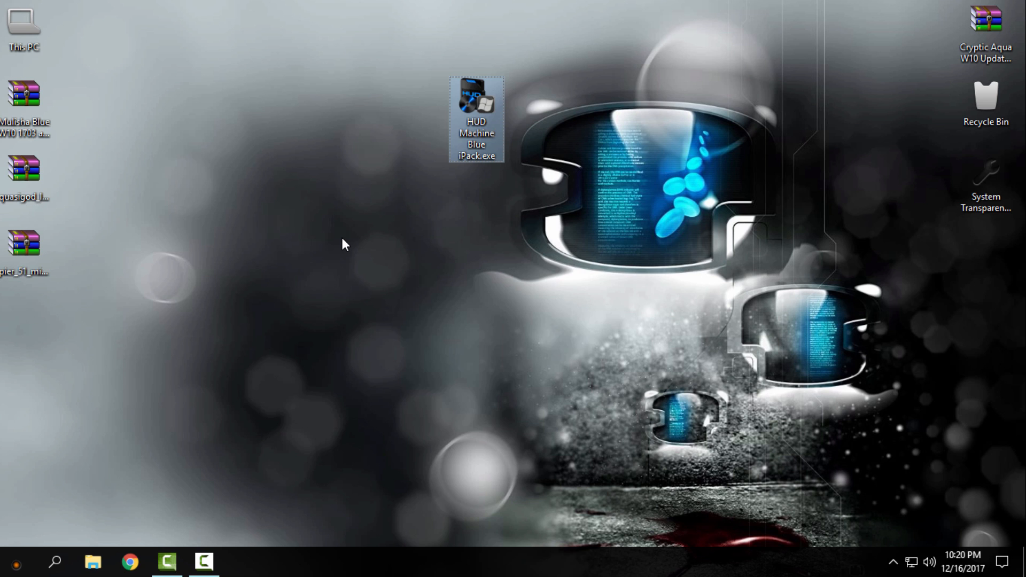
pyautogui.moveTo(208, 239)
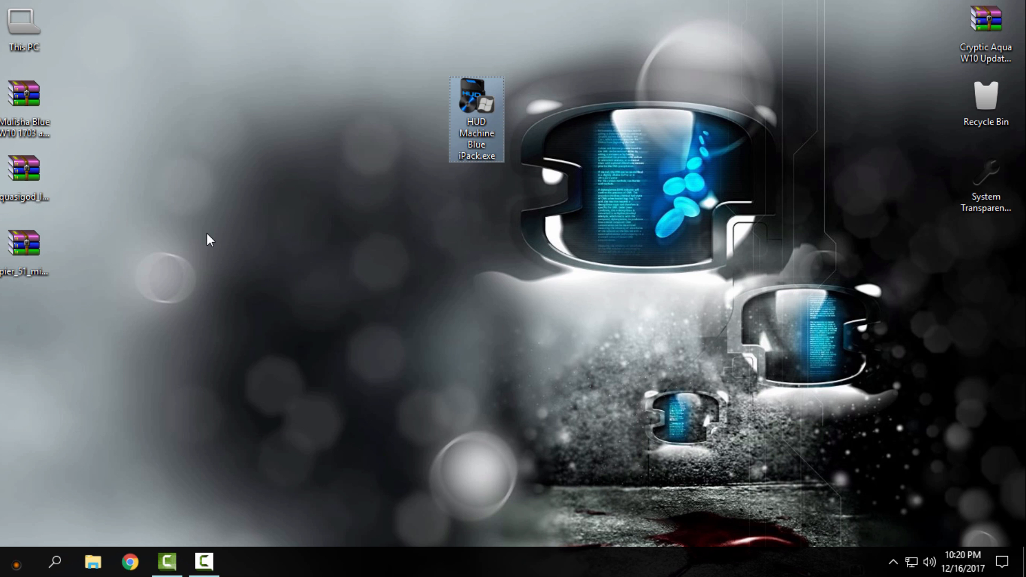
pyautogui.moveTo(16, 561)
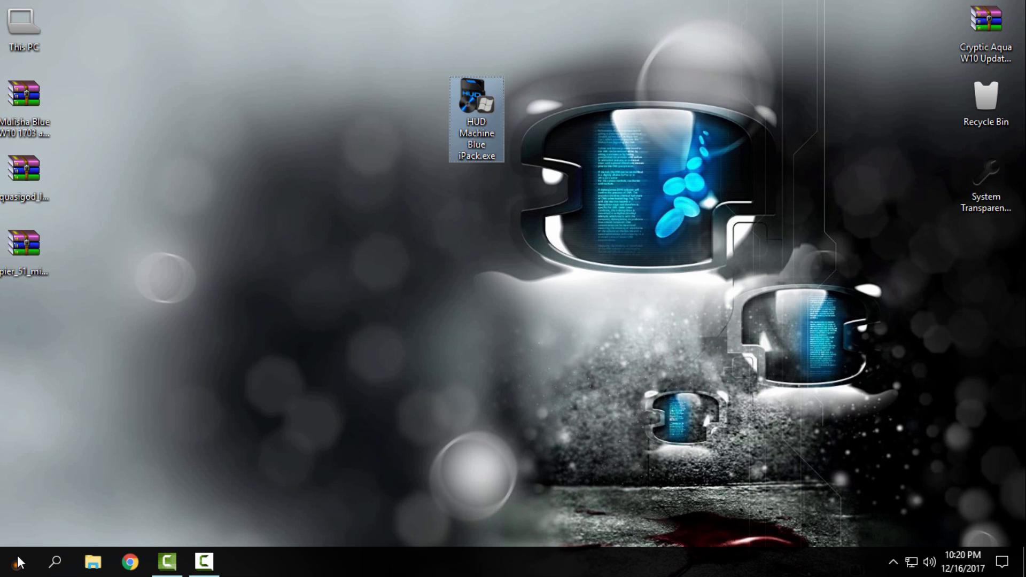
pyautogui.click(13, 561)
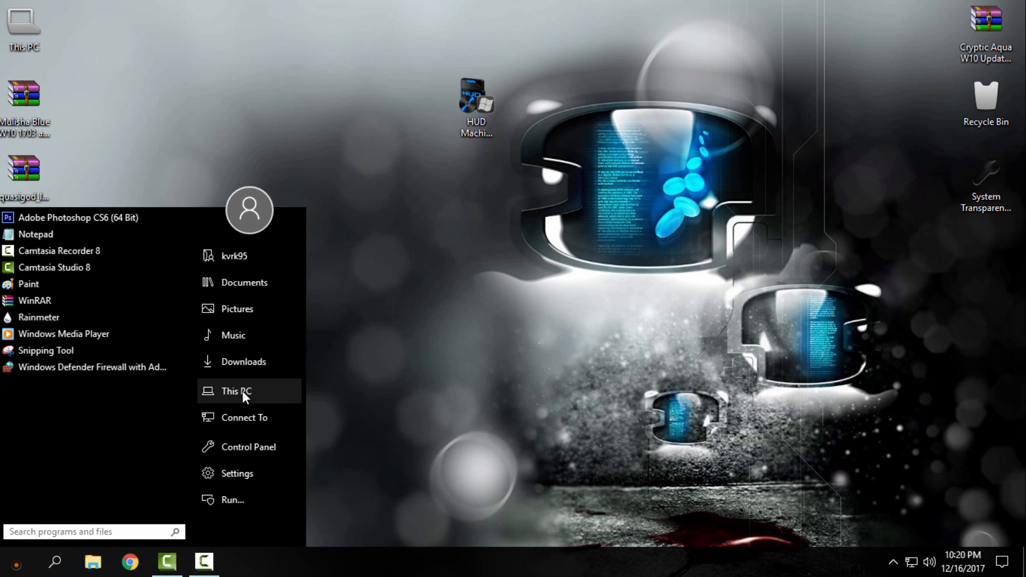
pyautogui.click(235, 392)
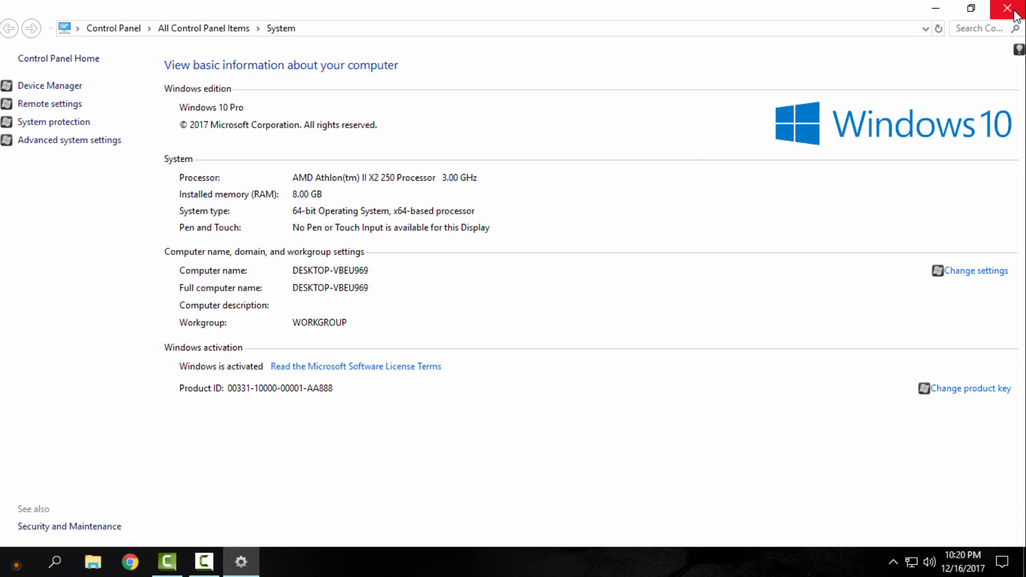
pyautogui.click(1013, 9)
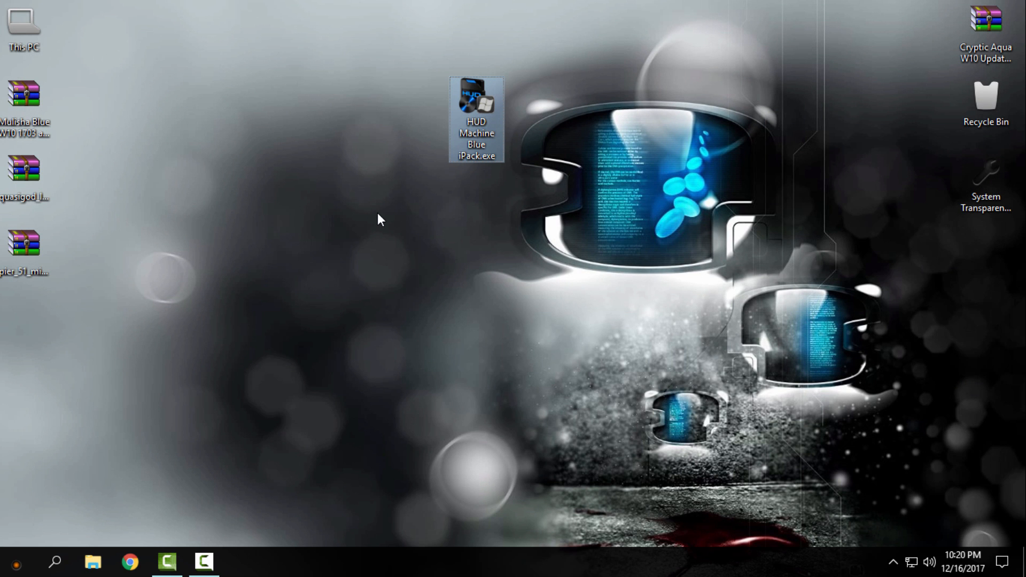
pyautogui.moveTo(339, 225)
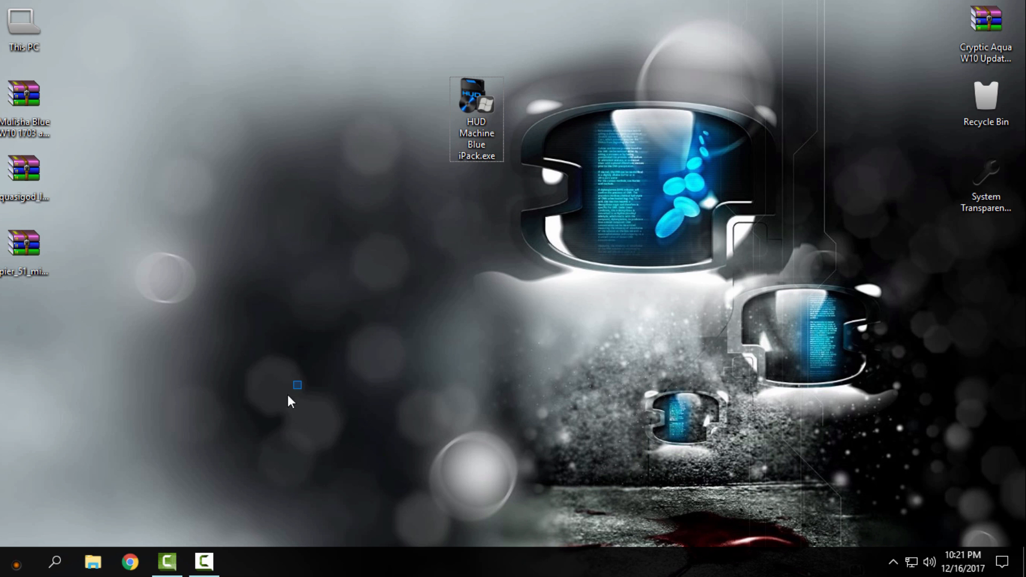
# - Browse This PC in a maximised file window, then close it
pyautogui.click(93, 561)
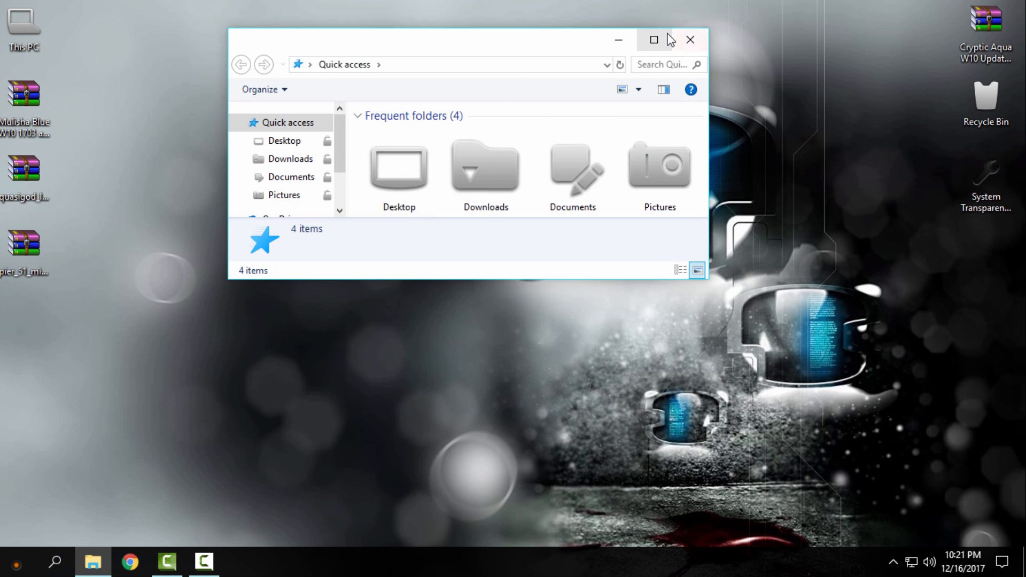
pyautogui.click(653, 40)
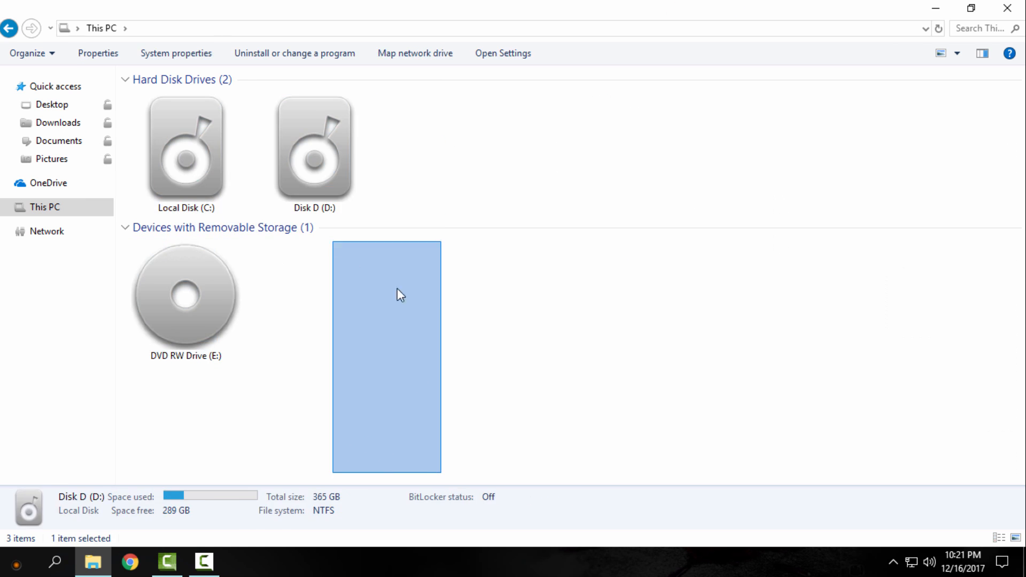
pyautogui.click(403, 176)
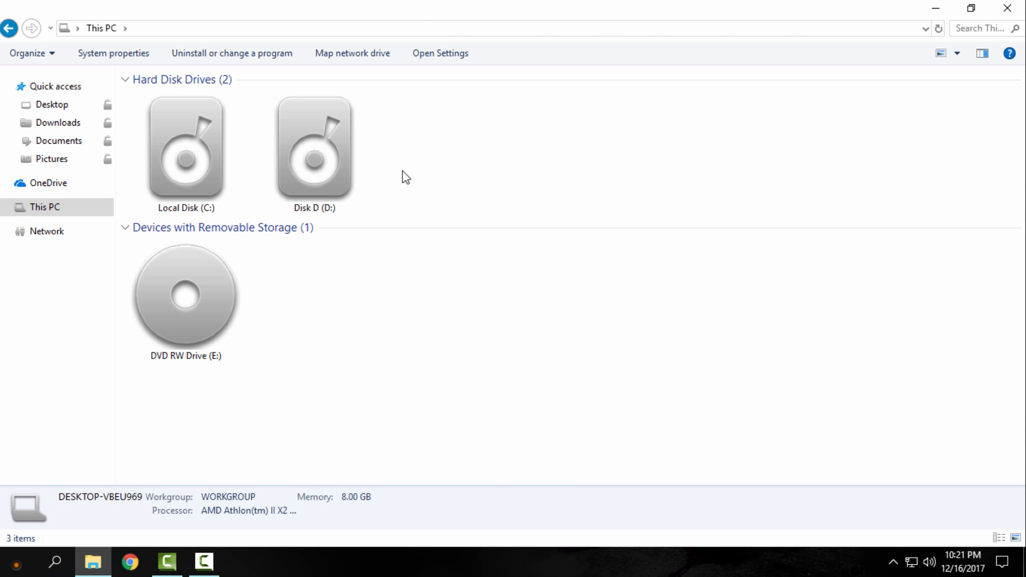
pyautogui.moveTo(185, 211)
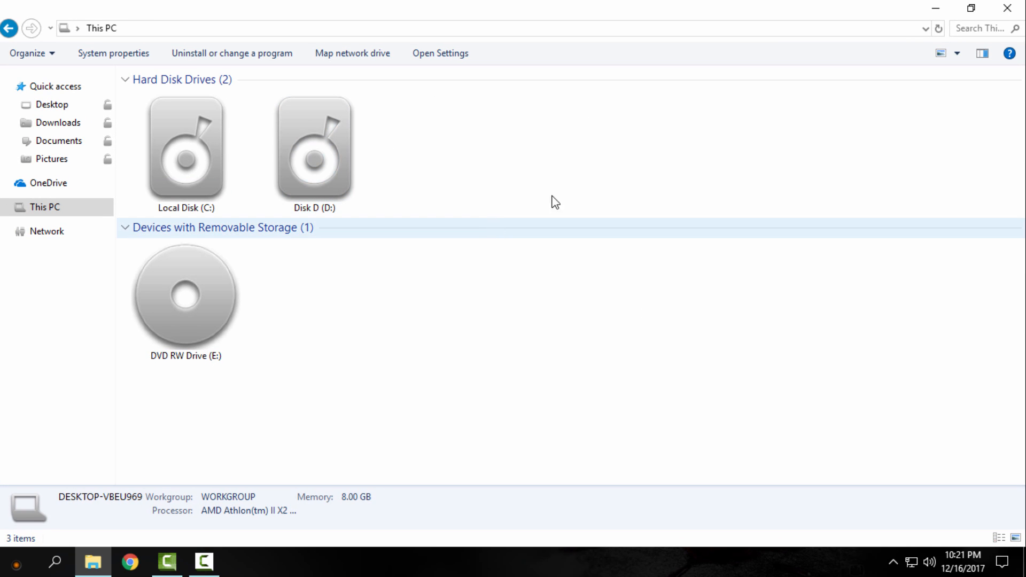
pyautogui.moveTo(308, 360)
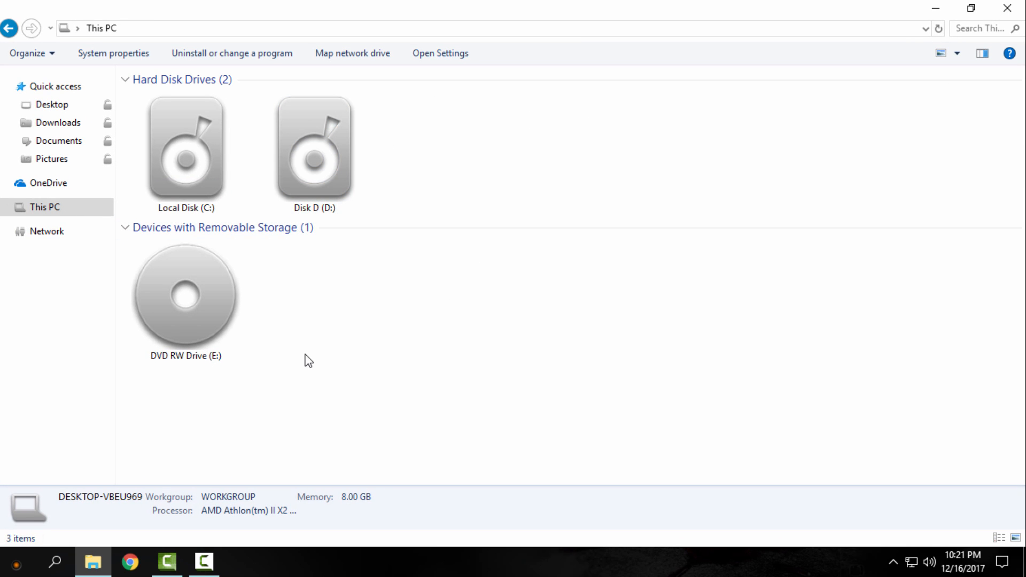
pyautogui.moveTo(1019, 71)
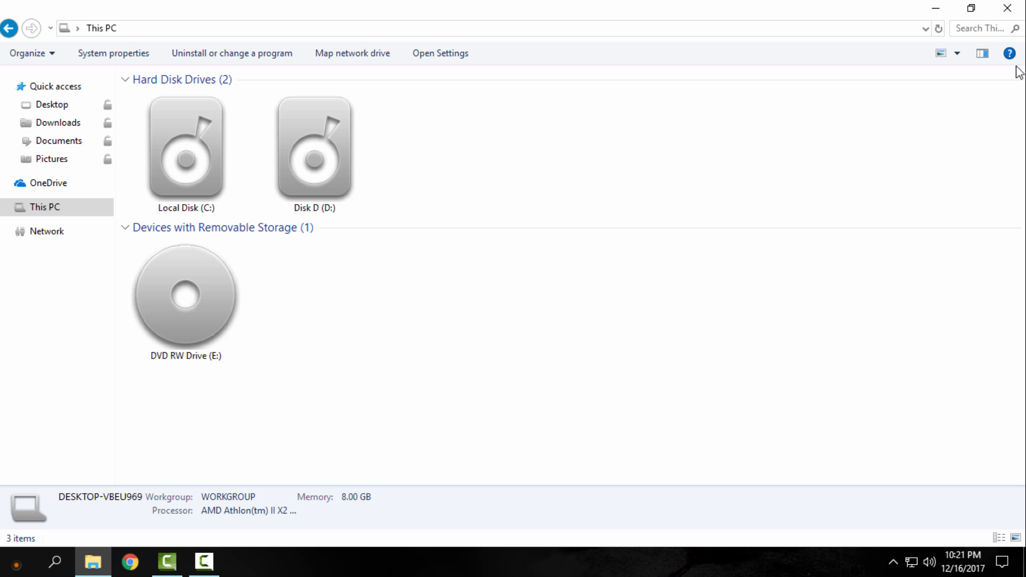
pyautogui.moveTo(47, 231)
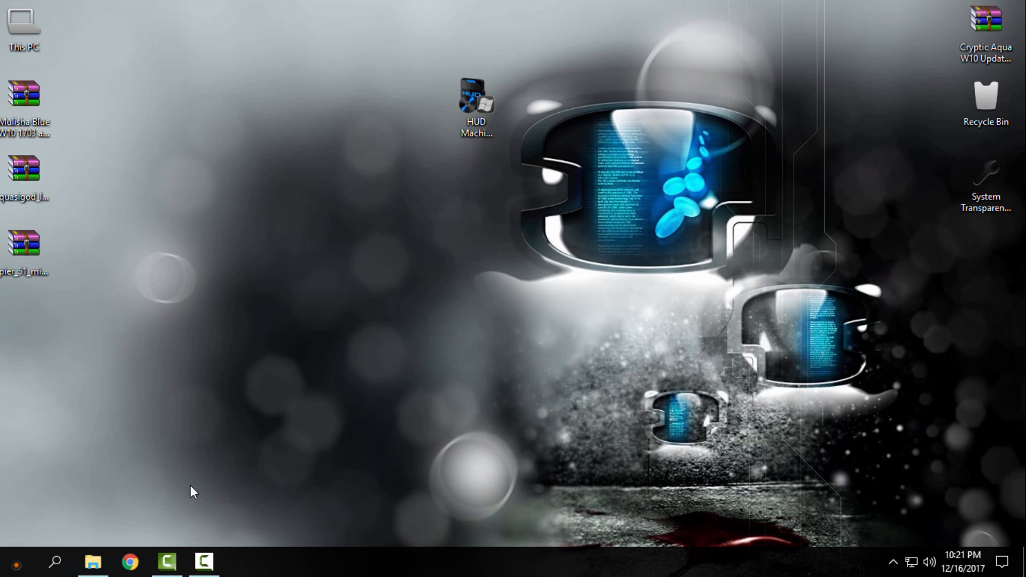
pyautogui.click(477, 98)
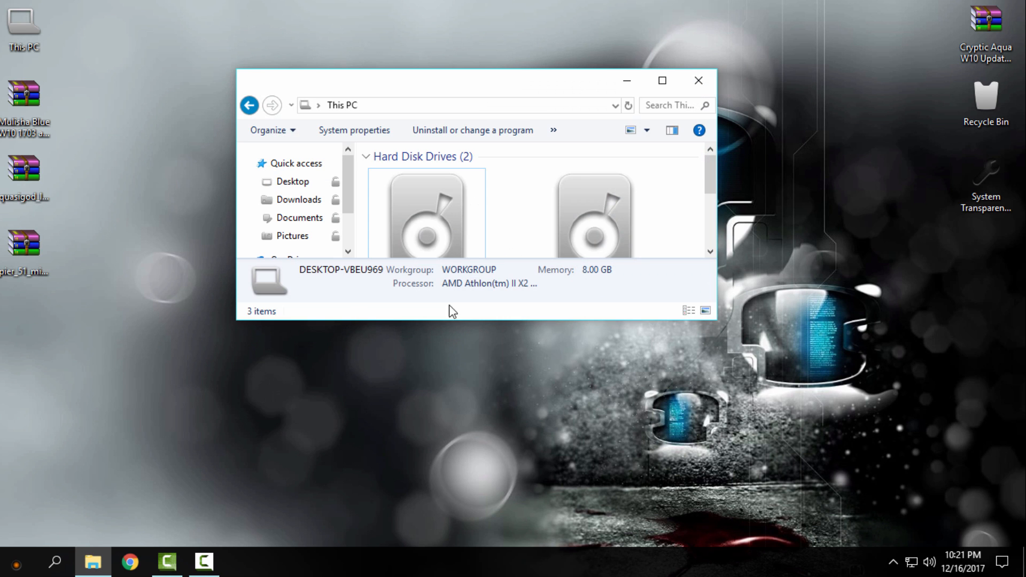
pyautogui.click(662, 80)
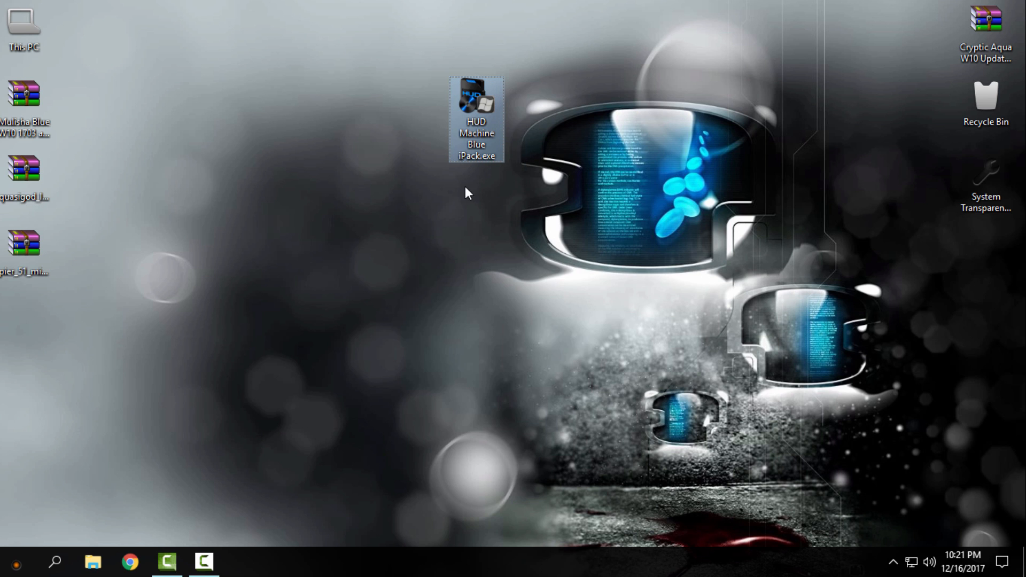
# - Launch the installer and accept its licence agreement after reviewing the terms
pyautogui.click(438, 407)
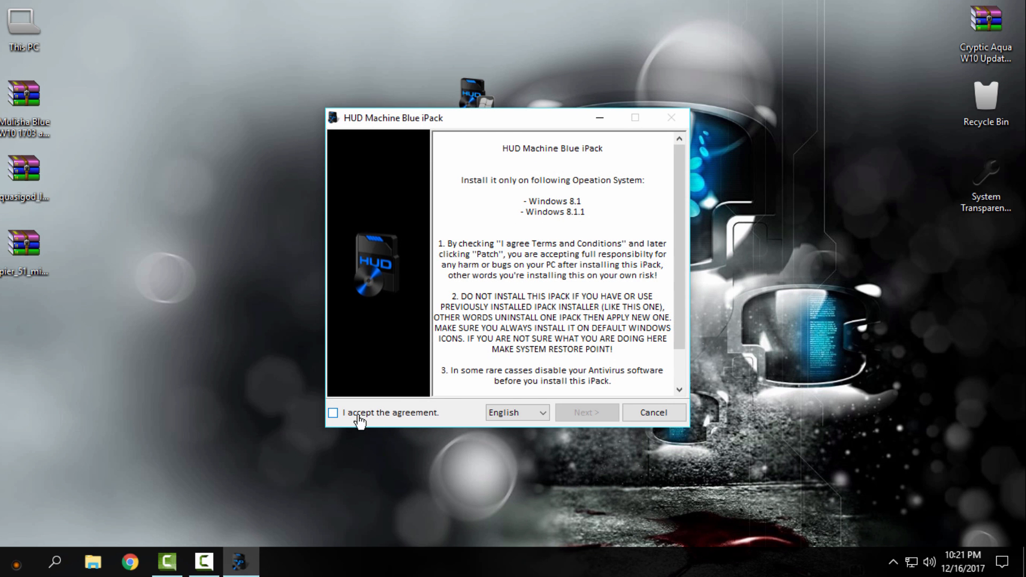
pyautogui.click(334, 412)
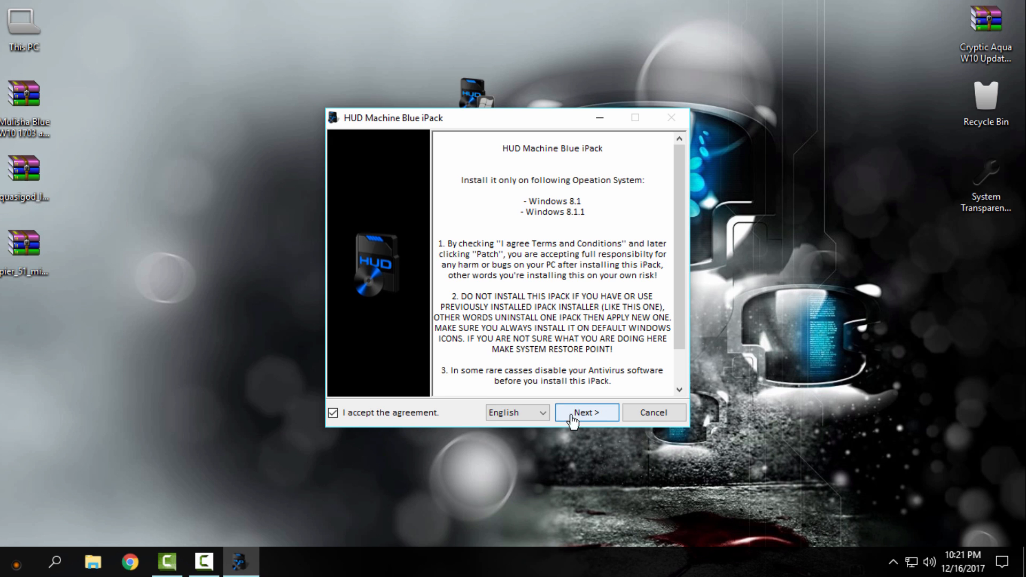
pyautogui.moveTo(551, 292)
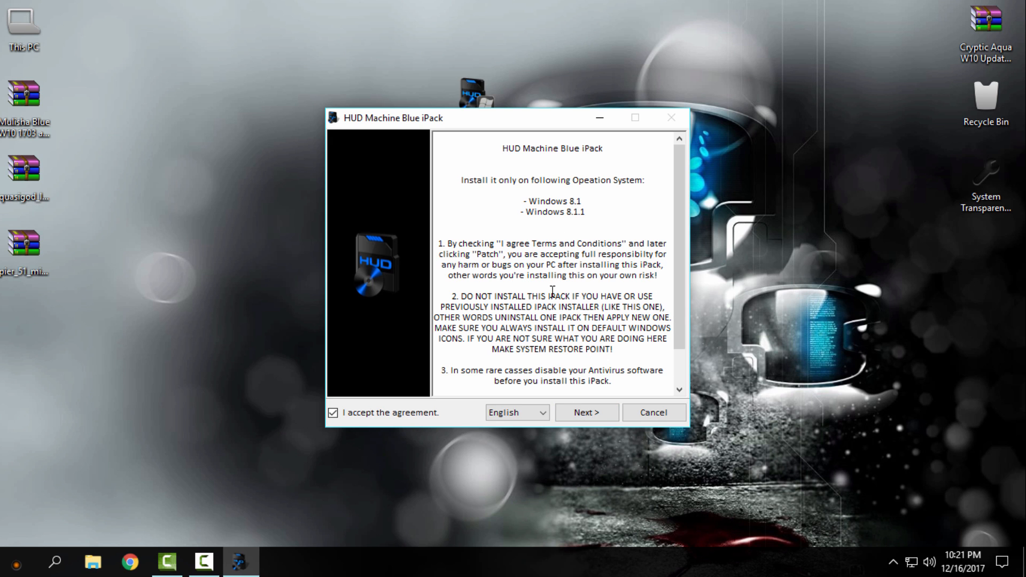
pyautogui.scroll(-3)
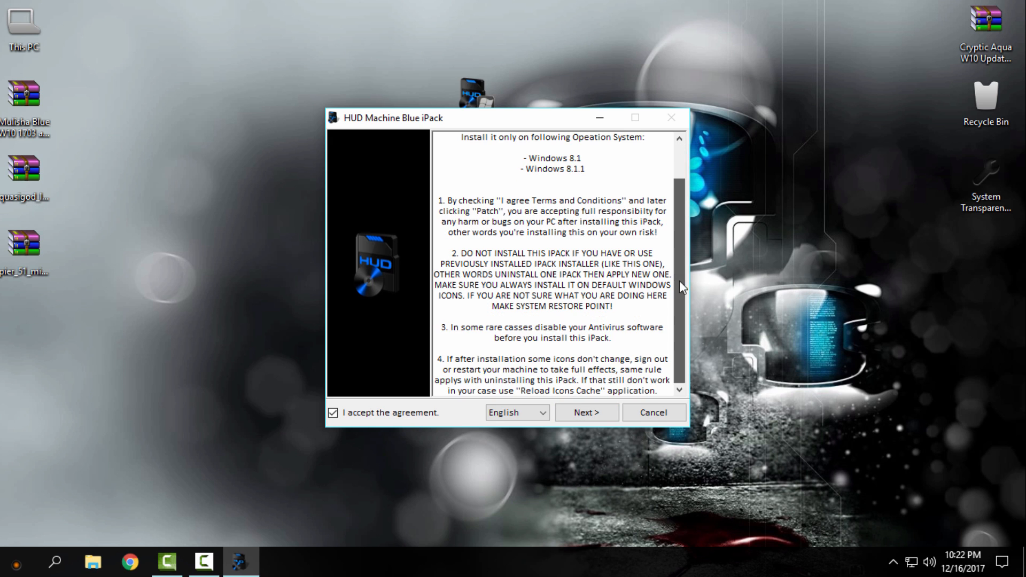
pyautogui.scroll(3)
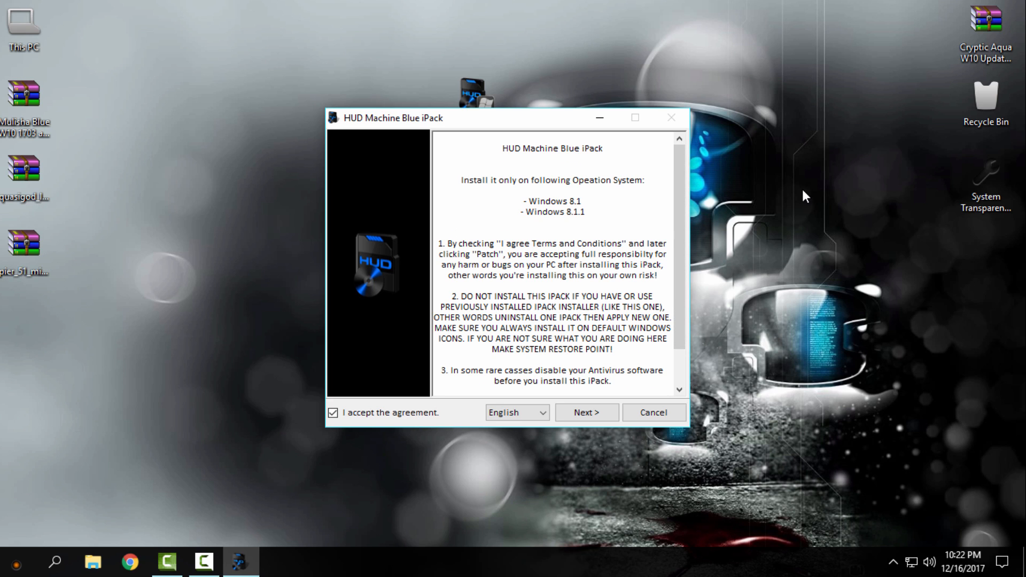
pyautogui.moveTo(476, 188)
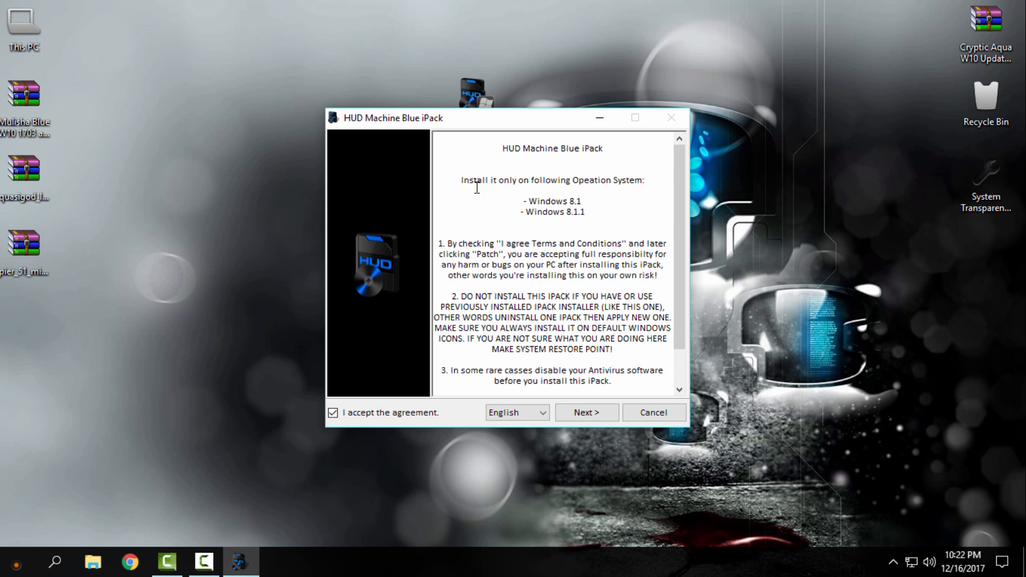
pyautogui.moveTo(569, 179)
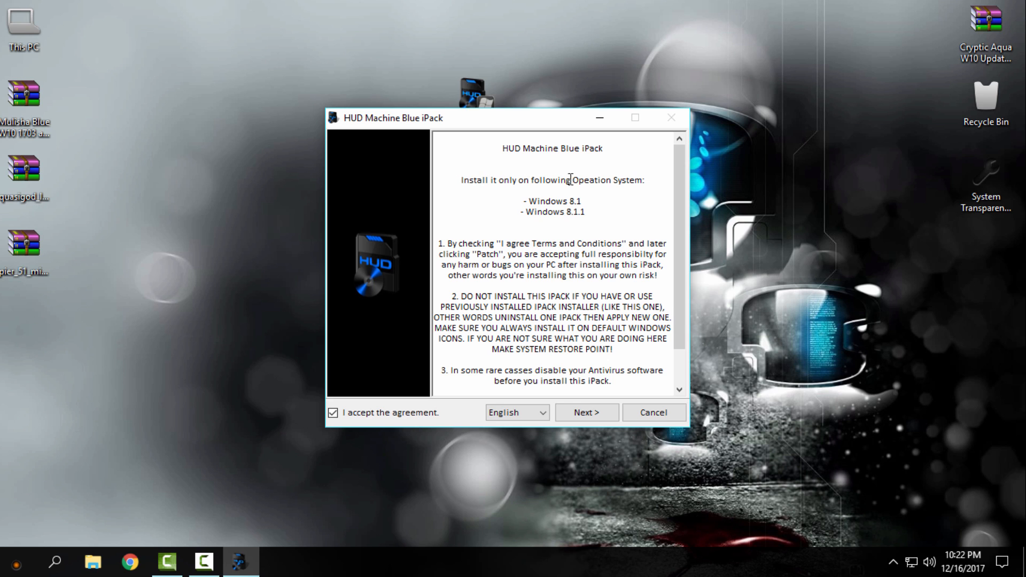
pyautogui.moveTo(604, 201)
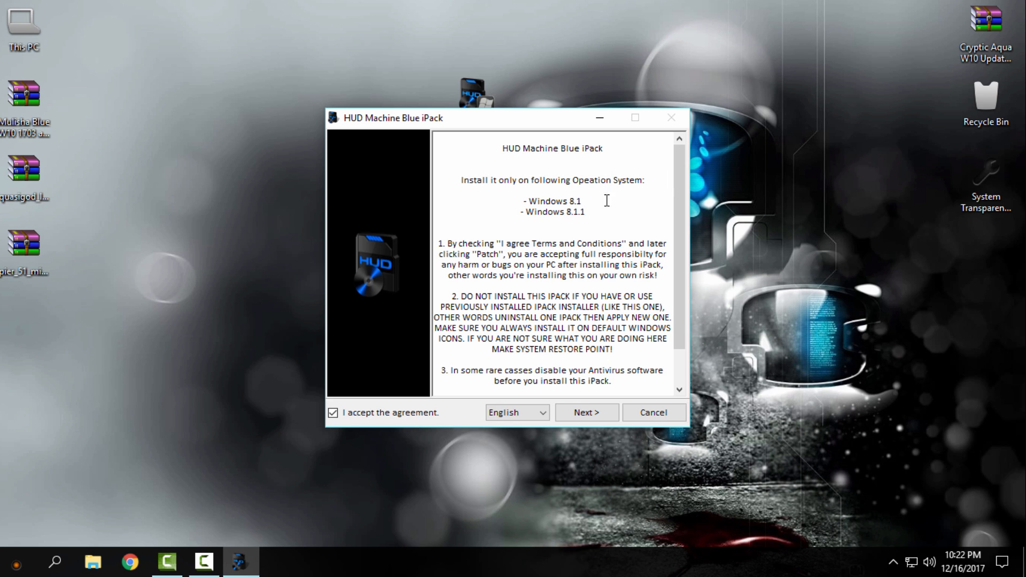
pyautogui.moveTo(511, 236)
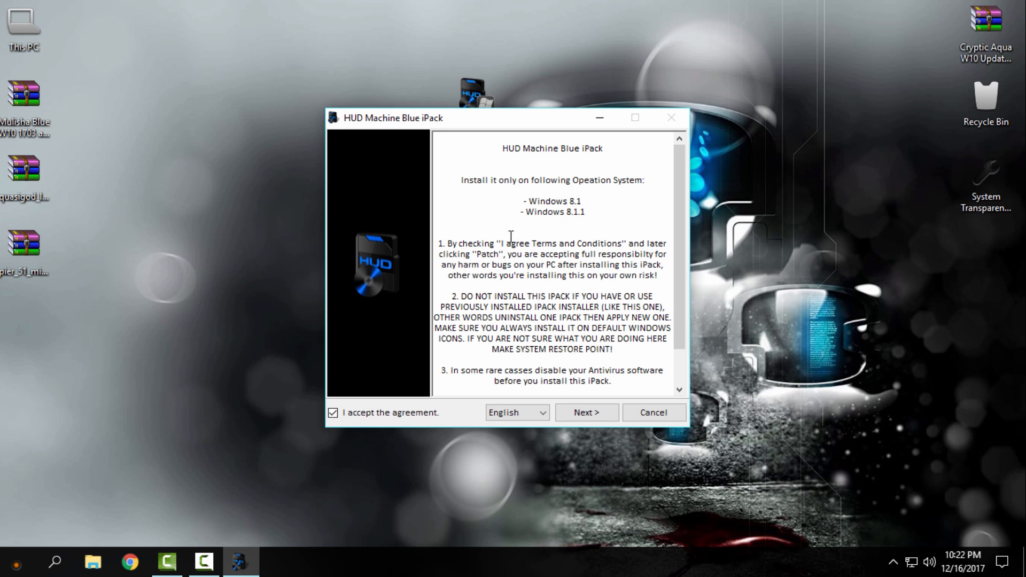
pyautogui.moveTo(587, 208)
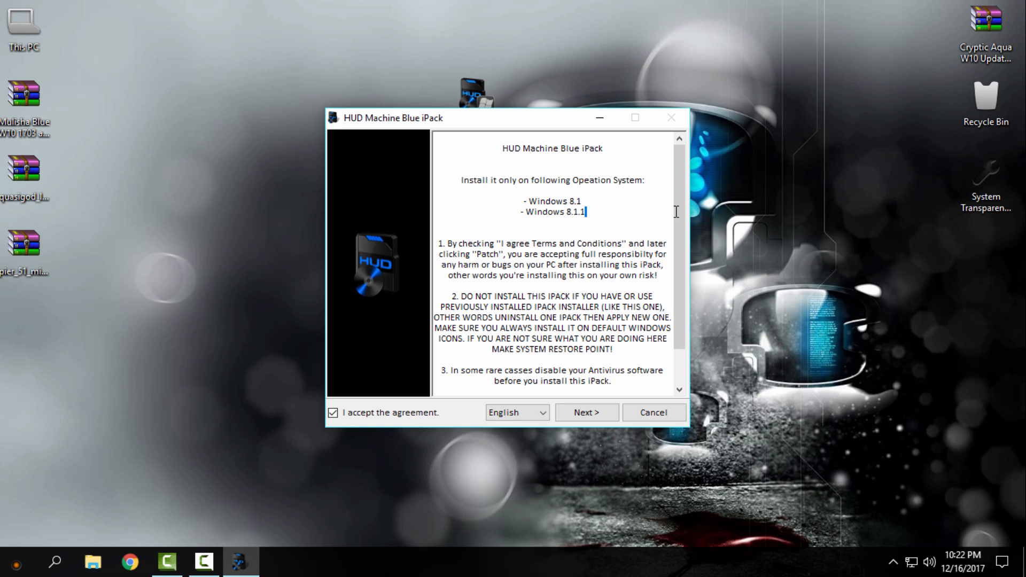
pyautogui.moveTo(642, 224)
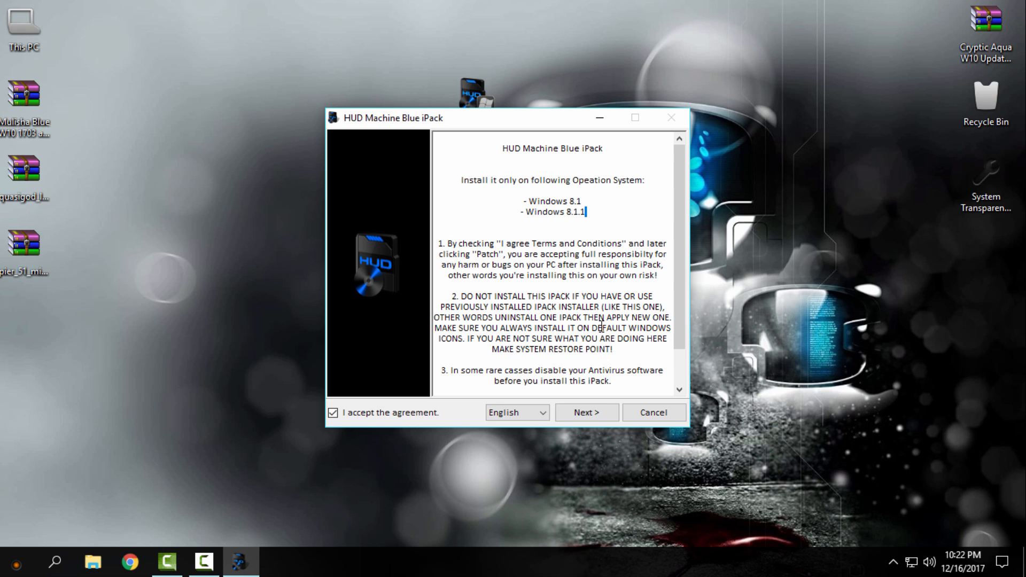
pyautogui.moveTo(587, 413)
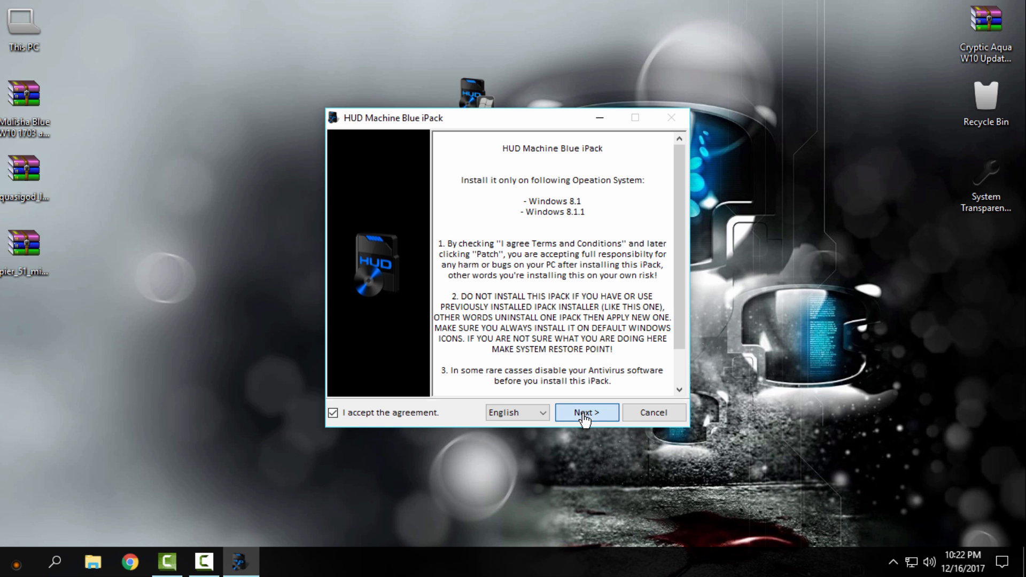
# - Keep 'Patch all files' selected and install the icon pack, patching 23 files with a restore point
pyautogui.click(586, 412)
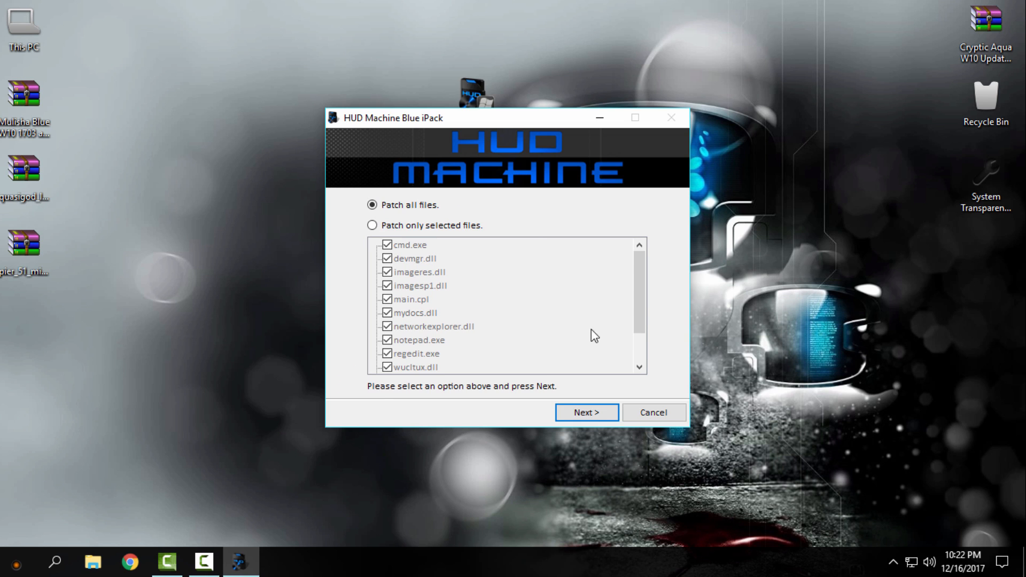
pyautogui.click(372, 226)
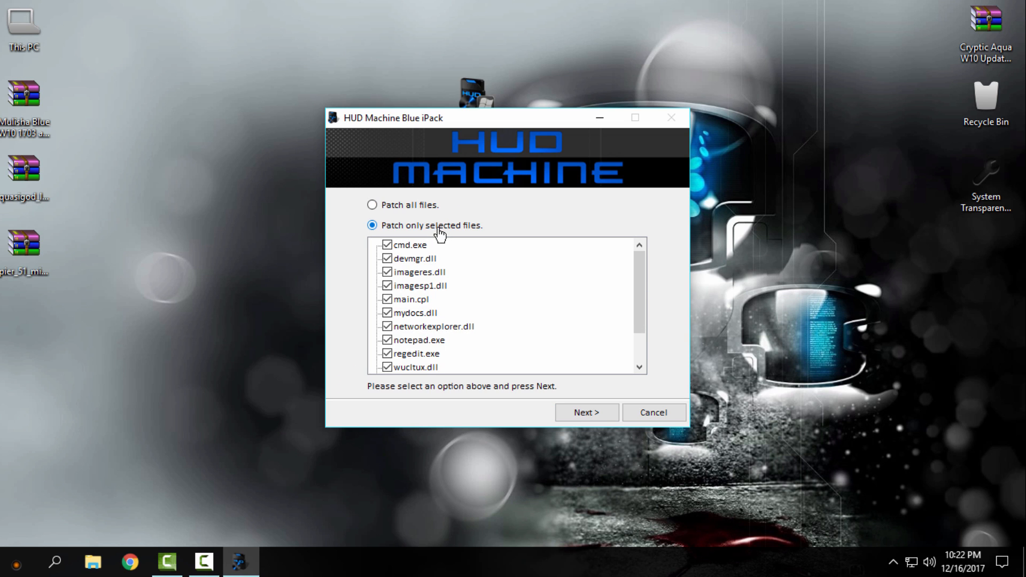
pyautogui.click(371, 206)
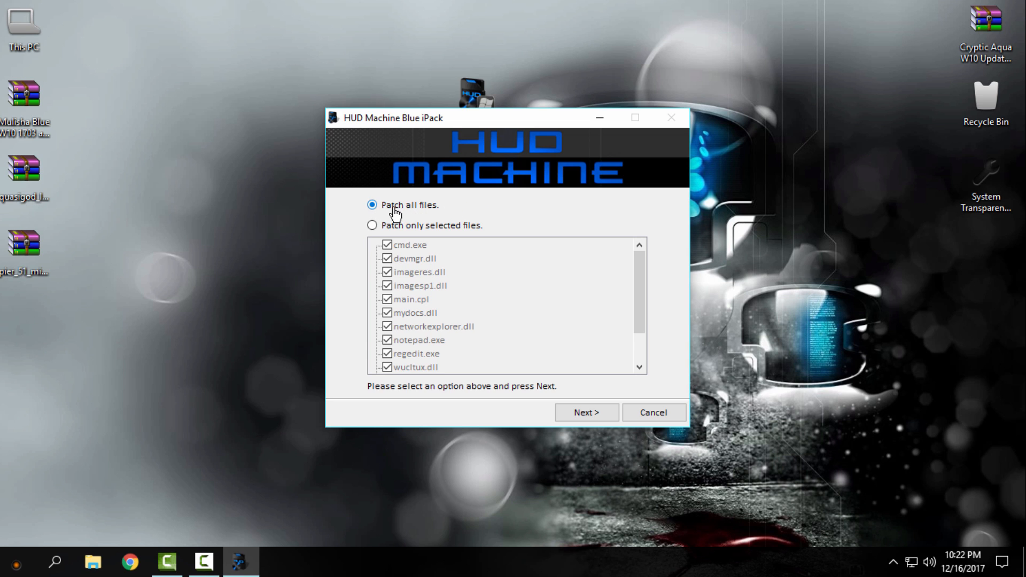
pyautogui.click(586, 412)
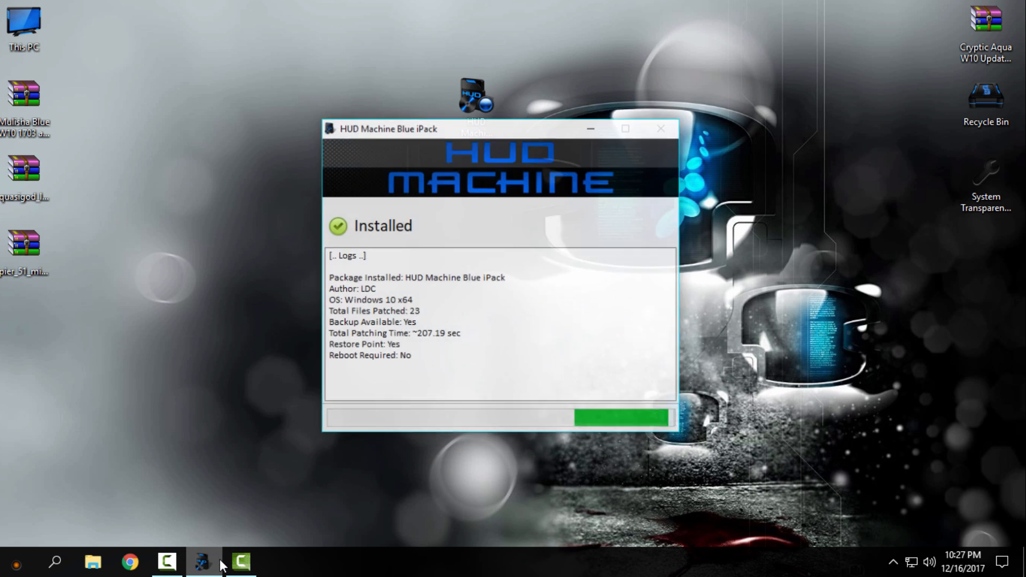
# - Close the finished installer from its taskbar button, leaving the desktop
pyautogui.rightClick(202, 561)
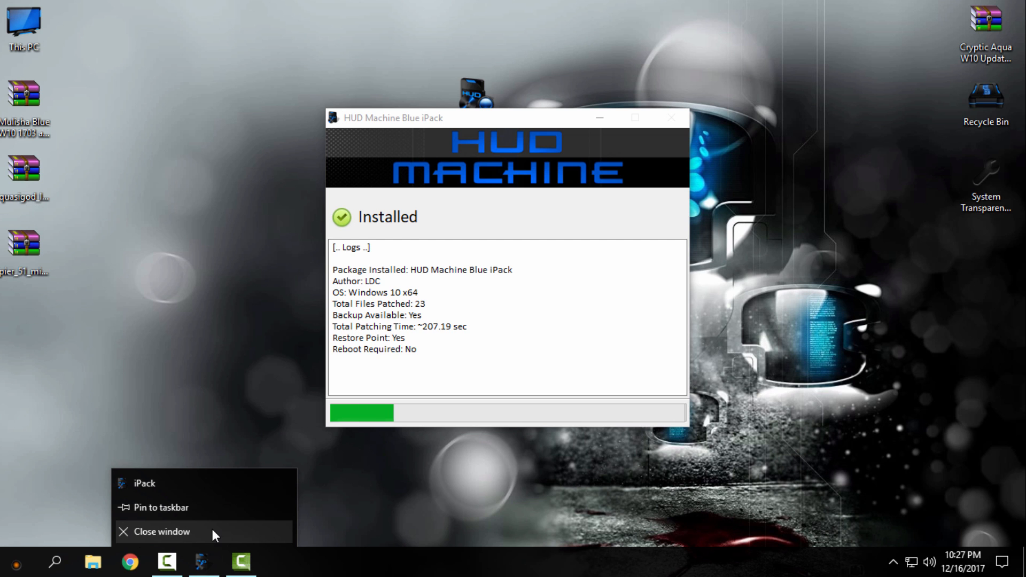
pyautogui.click(161, 532)
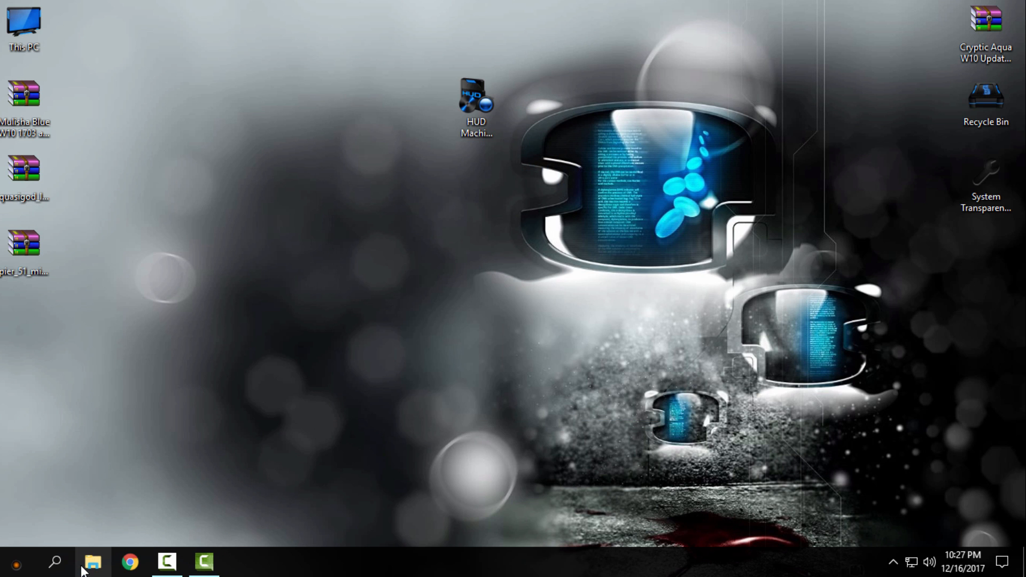
pyautogui.moveTo(546, 126)
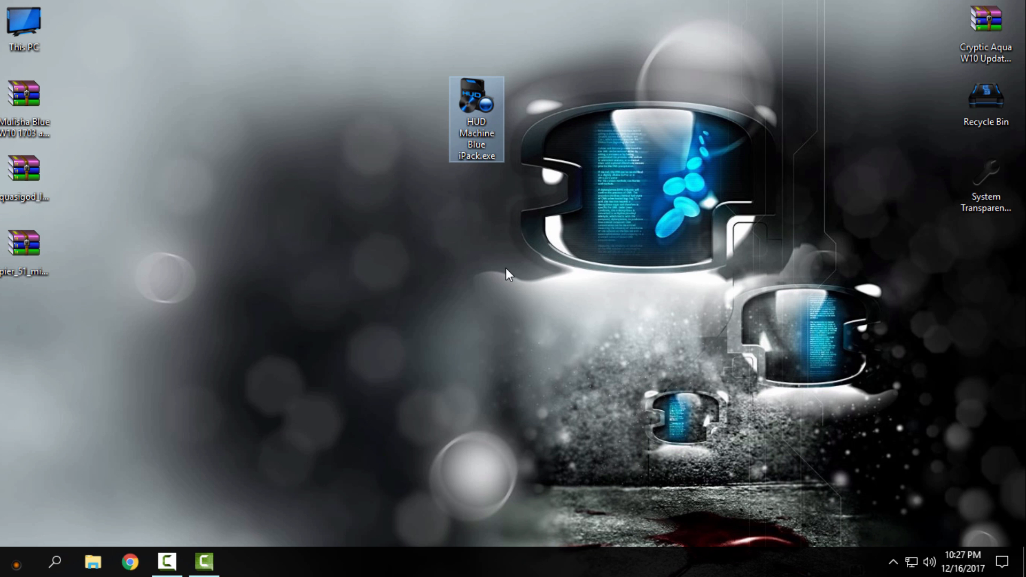
pyautogui.moveTo(92, 561)
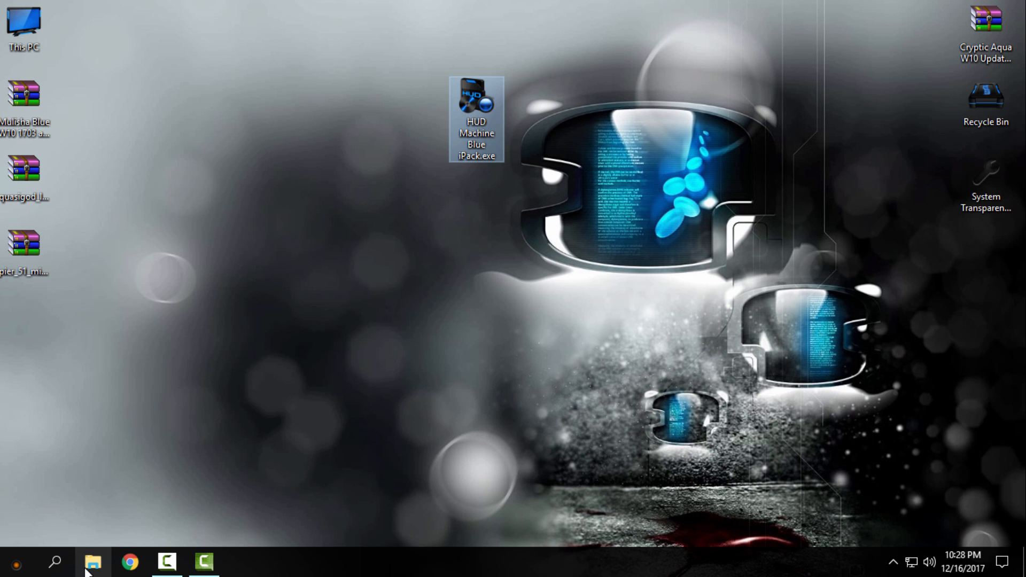
# - View Quick access folders and This PC drives as large icons in File Explorer
pyautogui.click(93, 563)
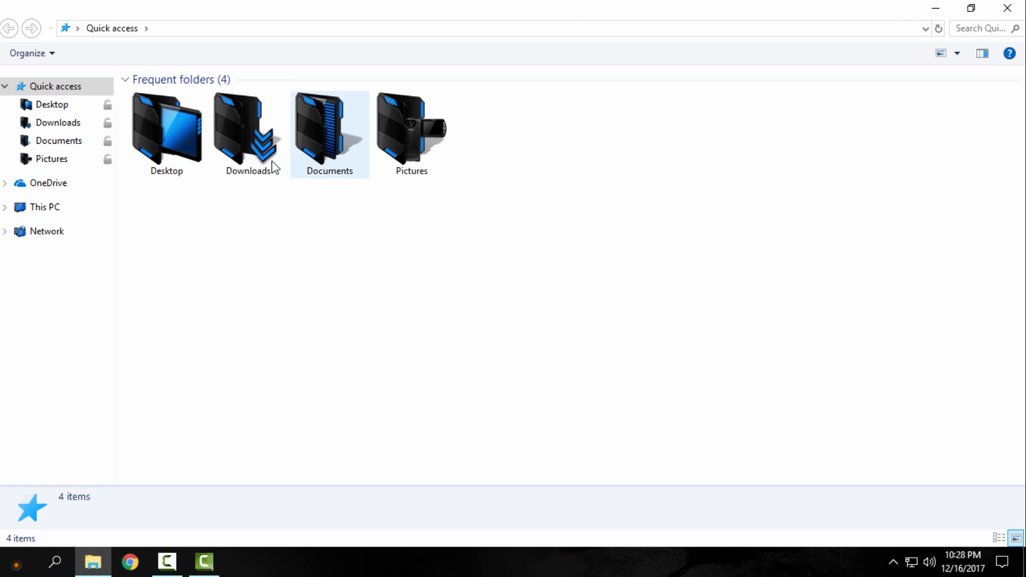
pyautogui.click(941, 53)
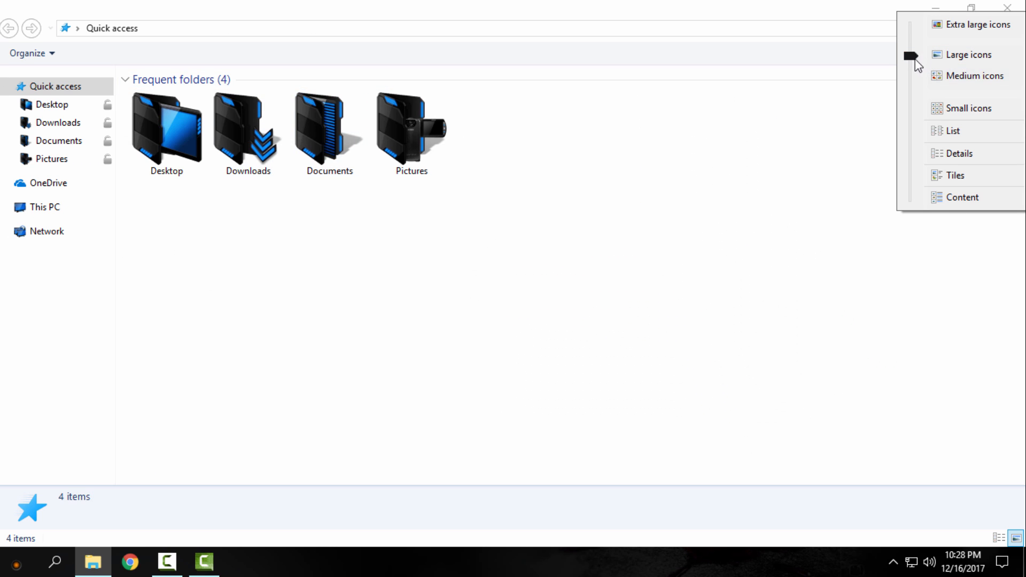
pyautogui.click(975, 25)
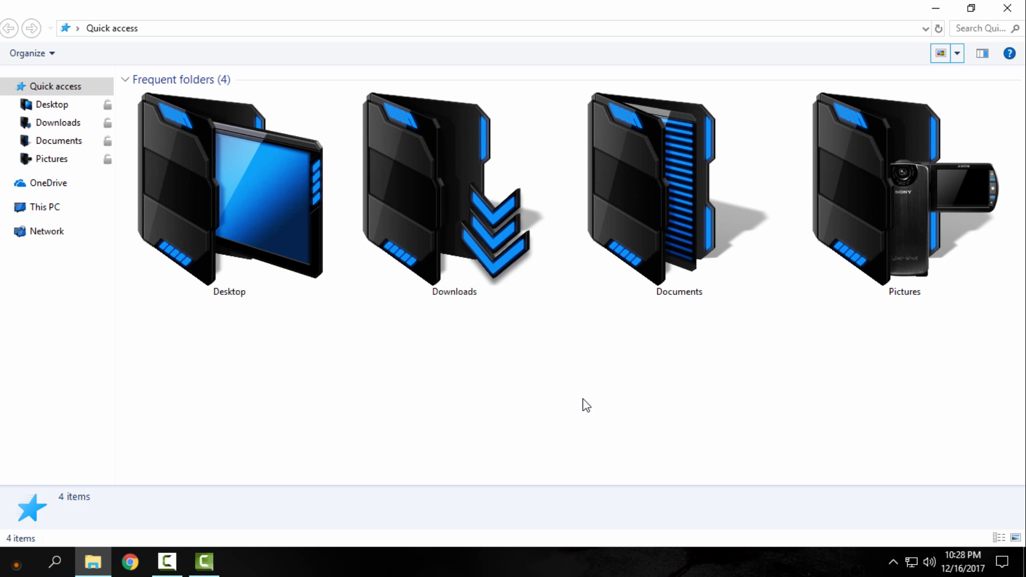
pyautogui.moveTo(973, 54)
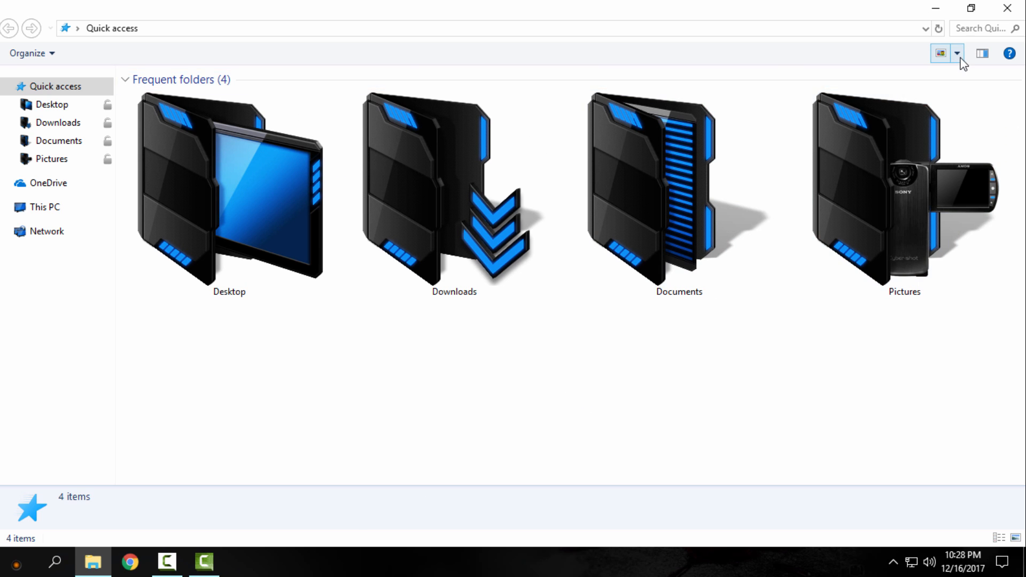
pyautogui.moveTo(959, 53)
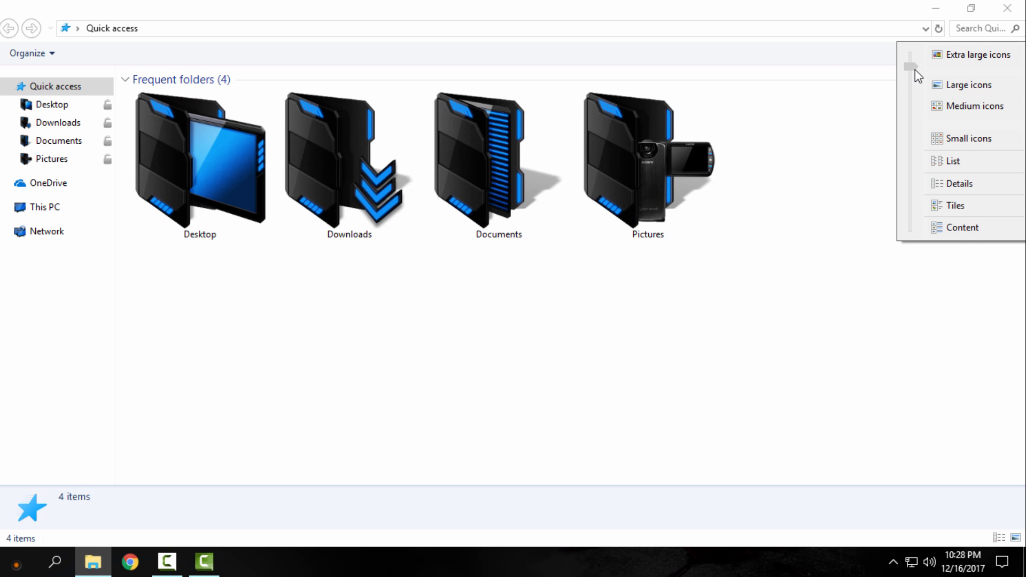
pyautogui.click(45, 206)
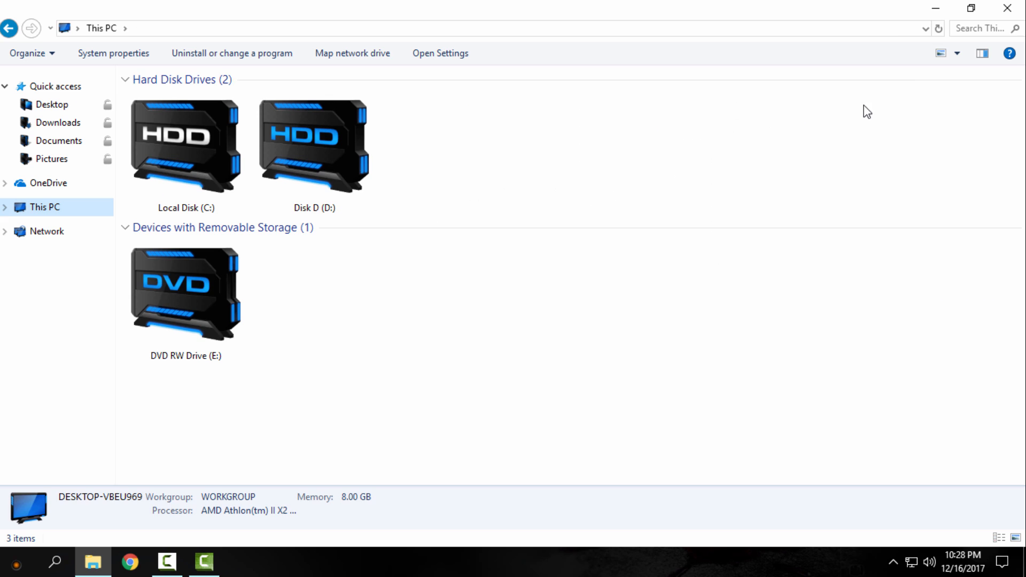
pyautogui.click(957, 53)
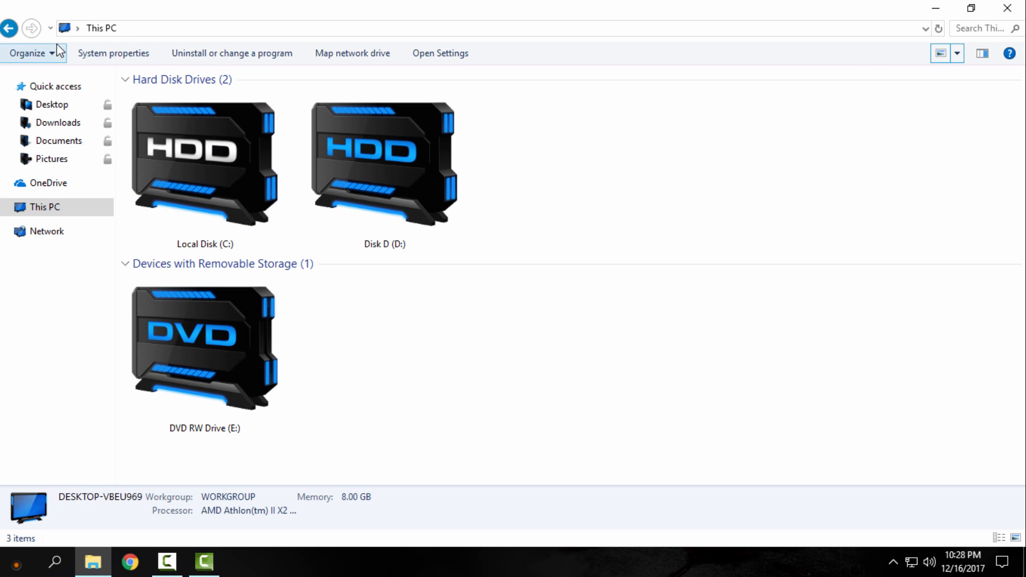
# - Browse Local Disk (C:)'s Windows folder as large icons, then close Explorer
pyautogui.click(384, 164)
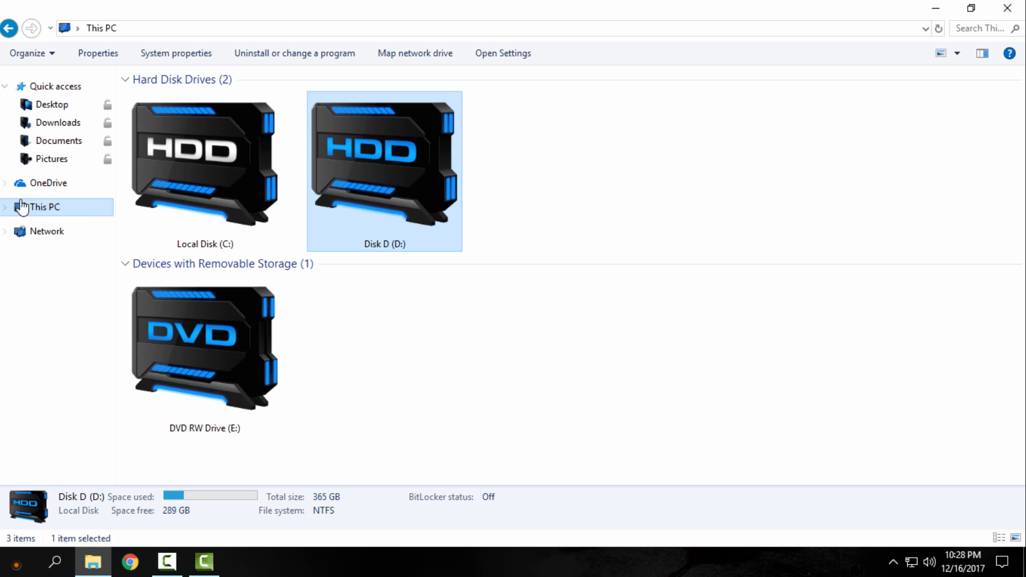
pyautogui.click(204, 164)
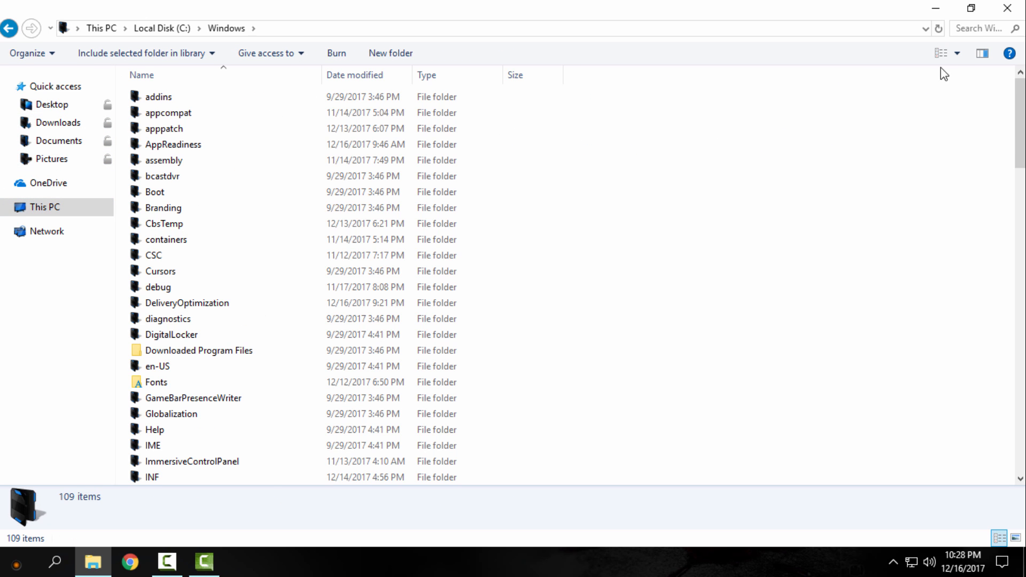
pyautogui.click(941, 54)
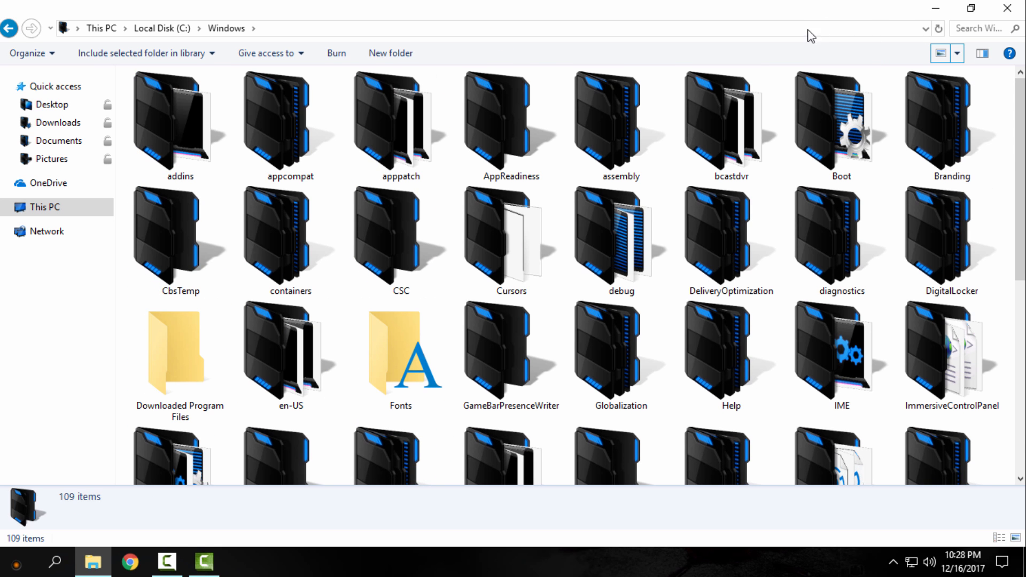
pyautogui.click(620, 235)
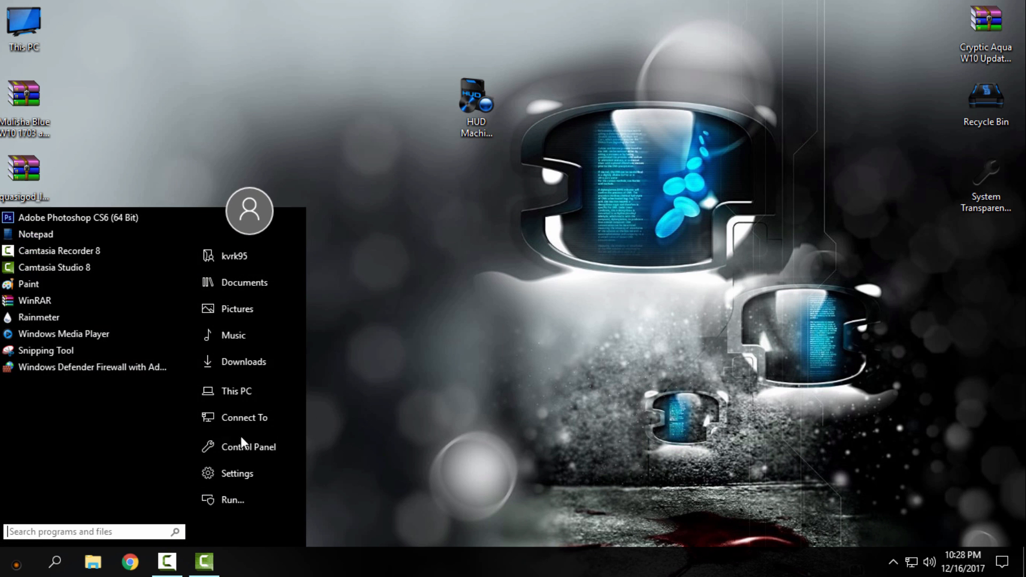
# - View This PC's Properties showing Windows 10 Pro details, then close the System window
pyautogui.rightClick(243, 283)
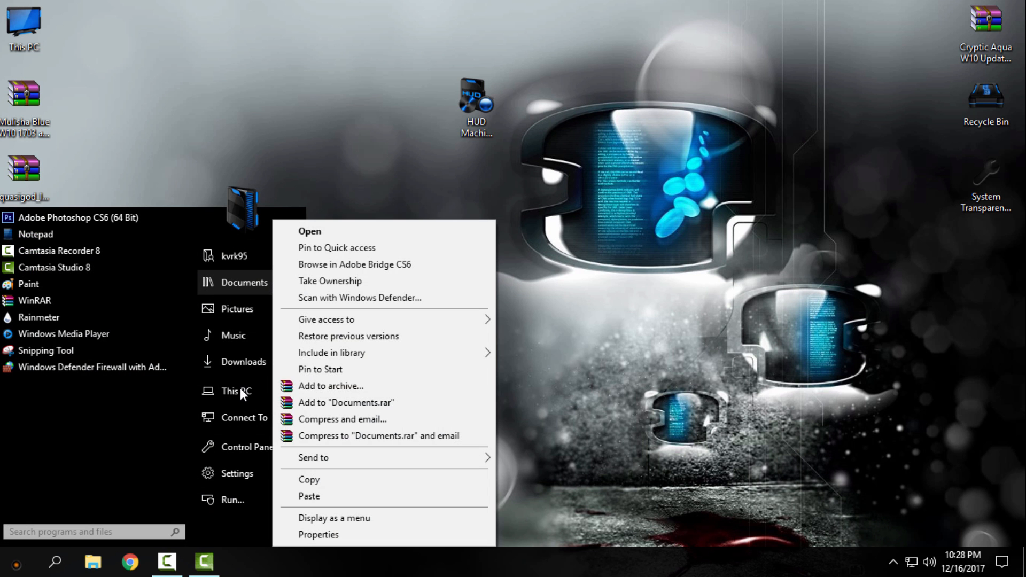
pyautogui.click(319, 535)
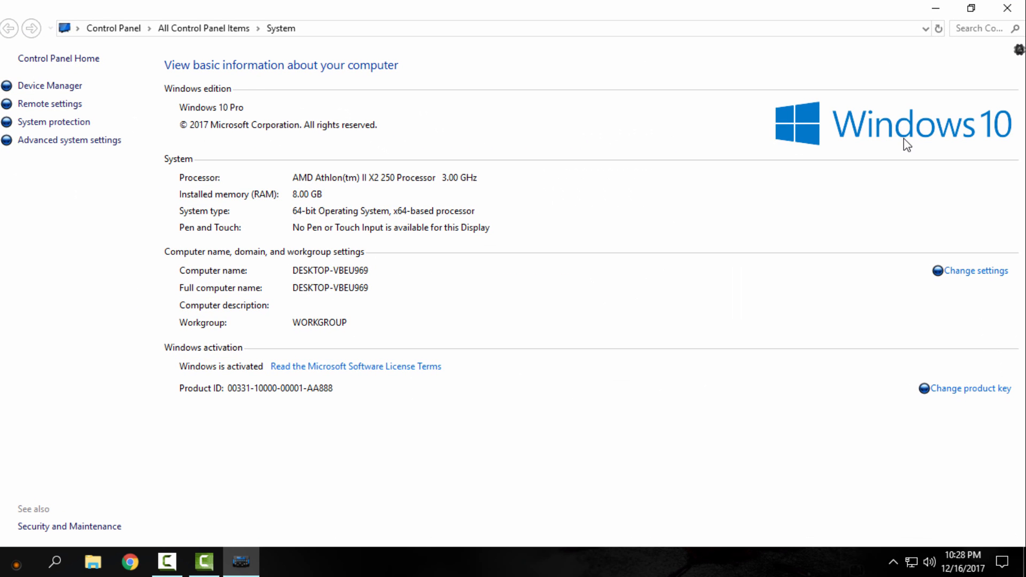
pyautogui.moveTo(863, 142)
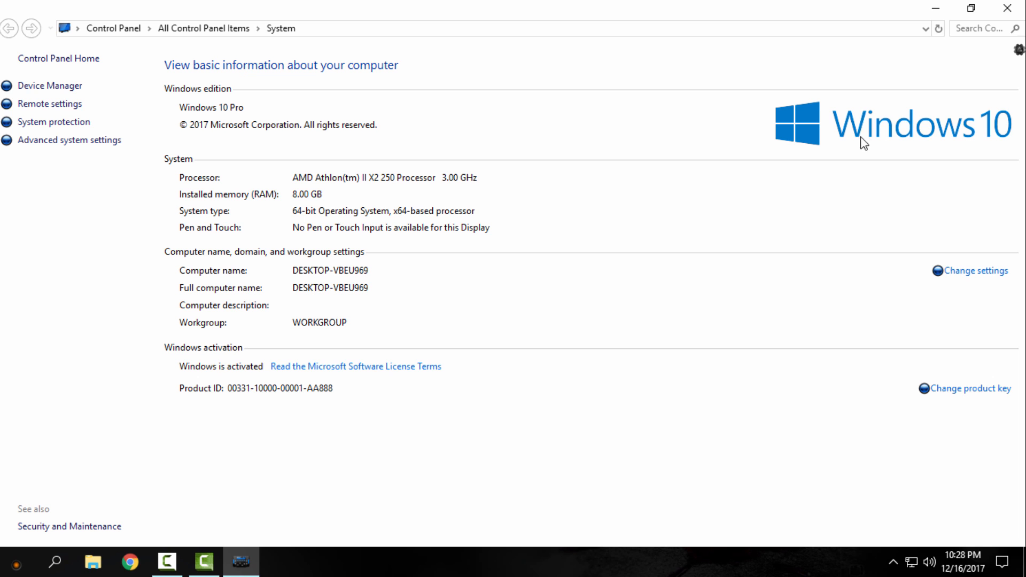
pyautogui.moveTo(1009, 21)
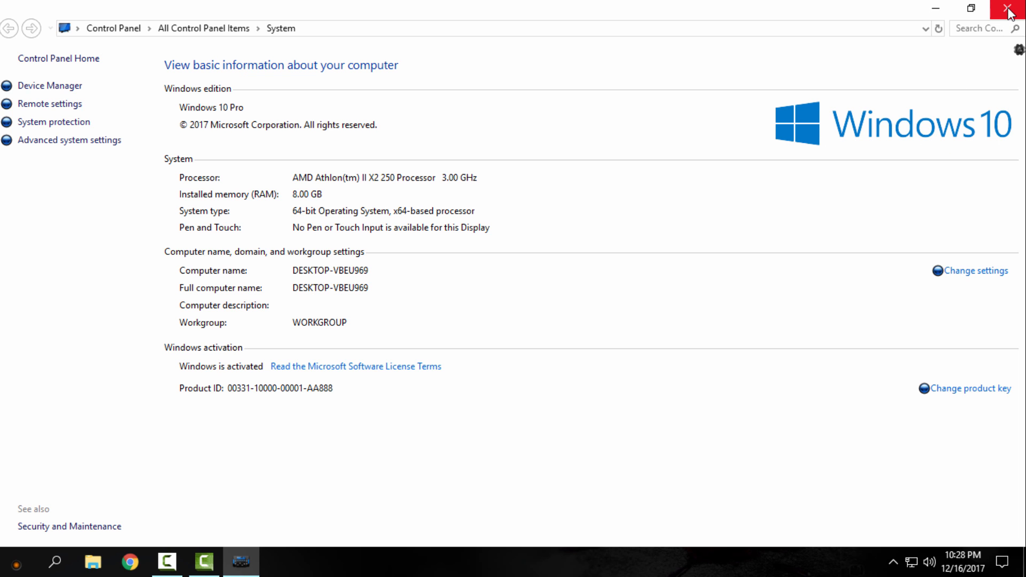
pyautogui.click(1012, 9)
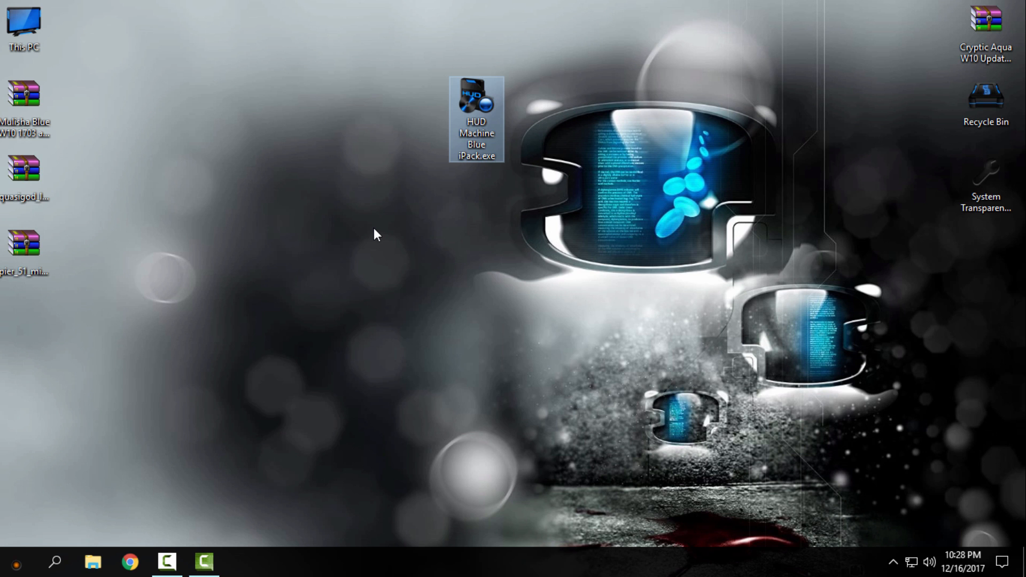
pyautogui.moveTo(254, 360)
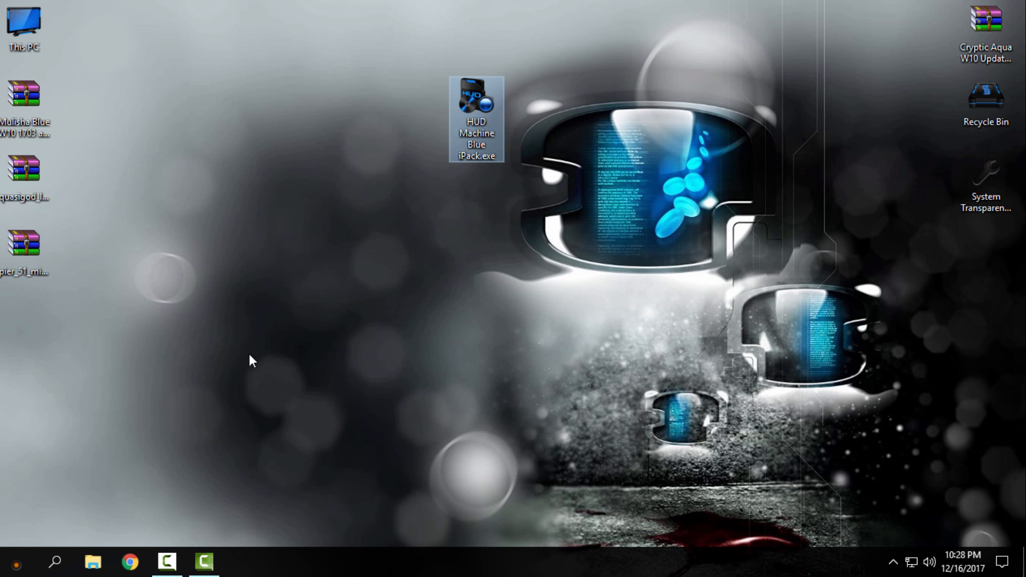
# - Refresh the desktop and check the new drive icons under This PC in File Explorer
pyautogui.click(14, 561)
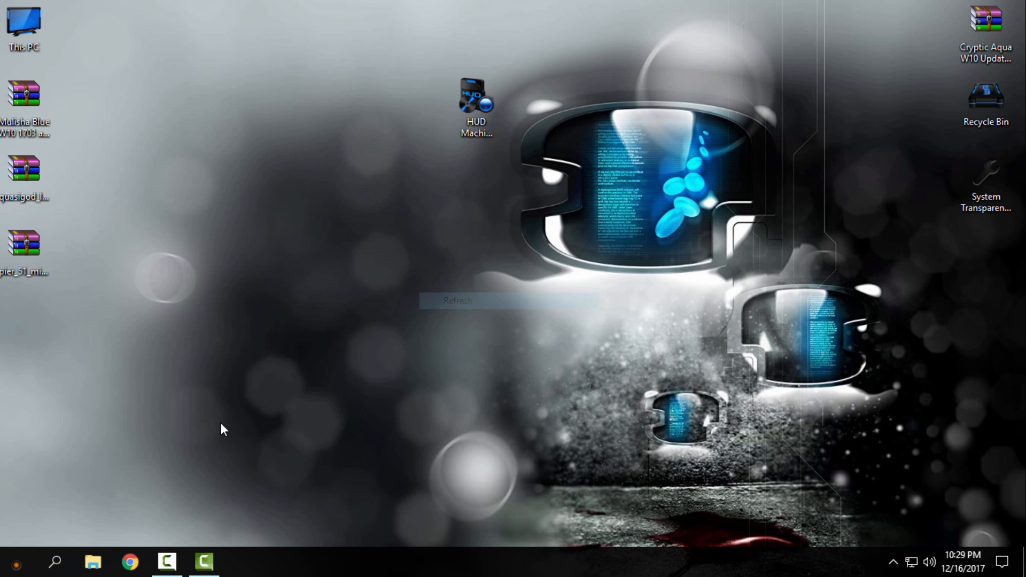
pyautogui.click(92, 561)
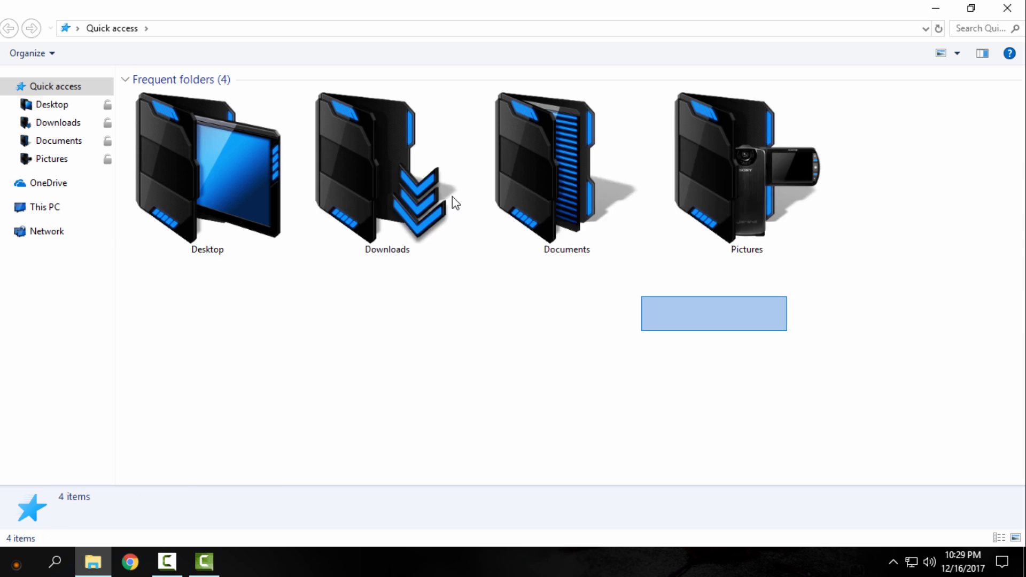
pyautogui.click(45, 206)
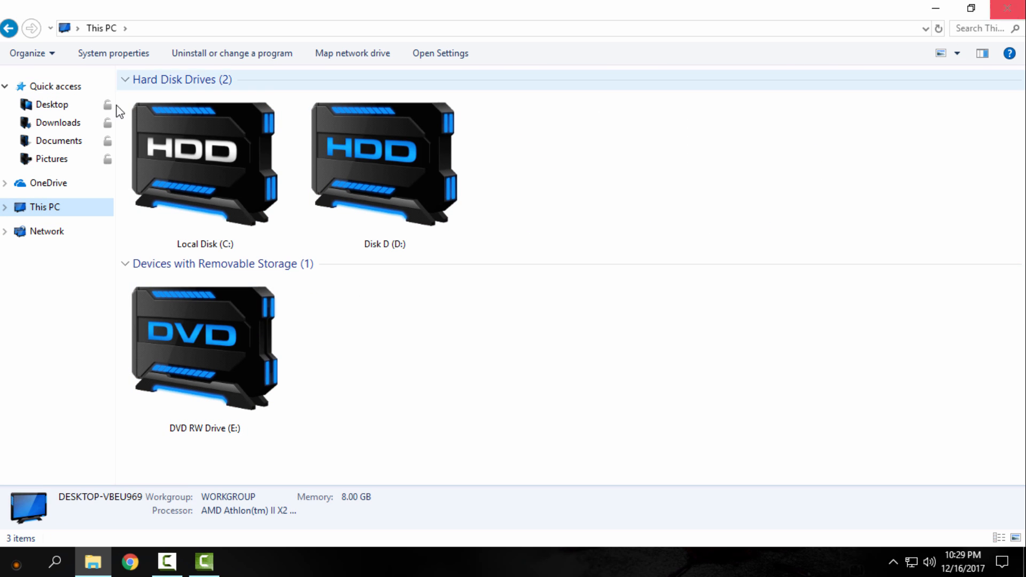
pyautogui.click(1013, 7)
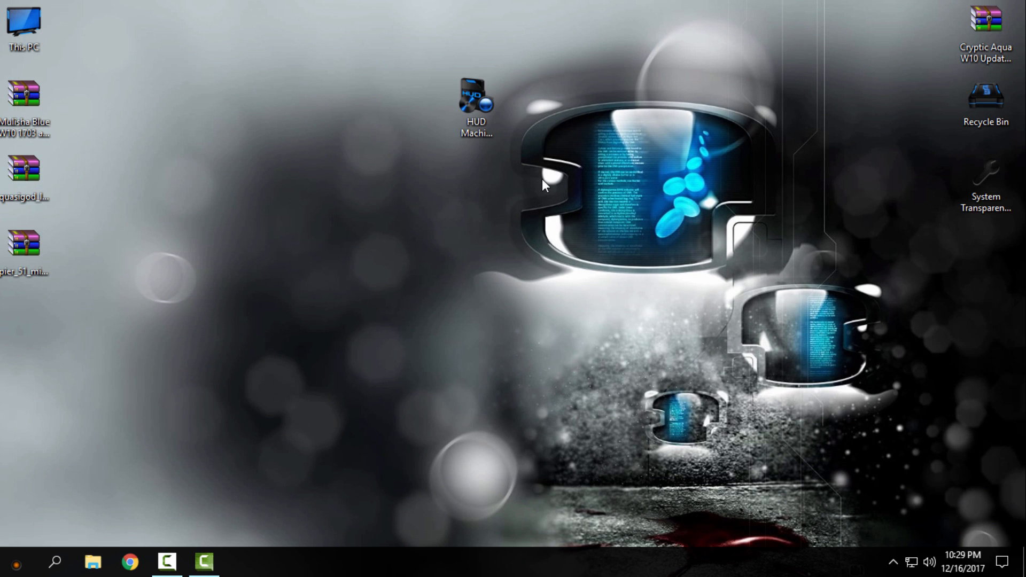
# - Relaunch the HUD Machine Blue iPack file and bring up Control Panel from Start
pyautogui.click(476, 105)
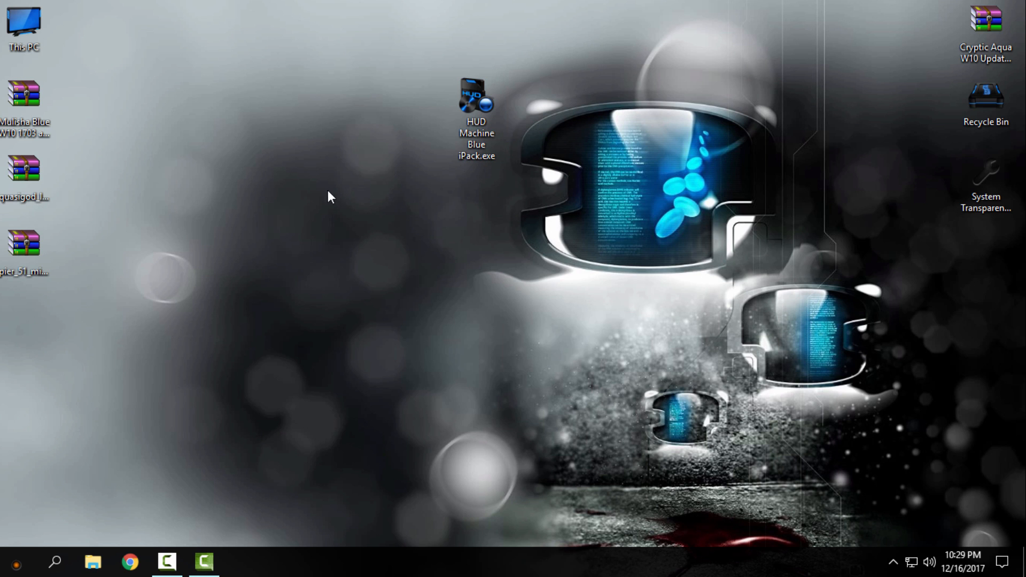
pyautogui.moveTo(16, 563)
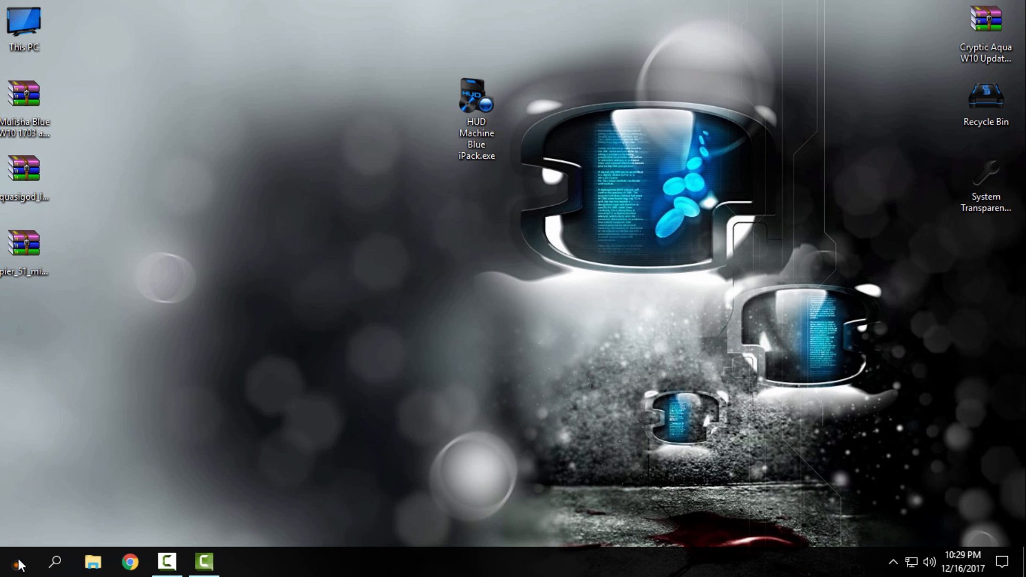
pyautogui.click(7, 561)
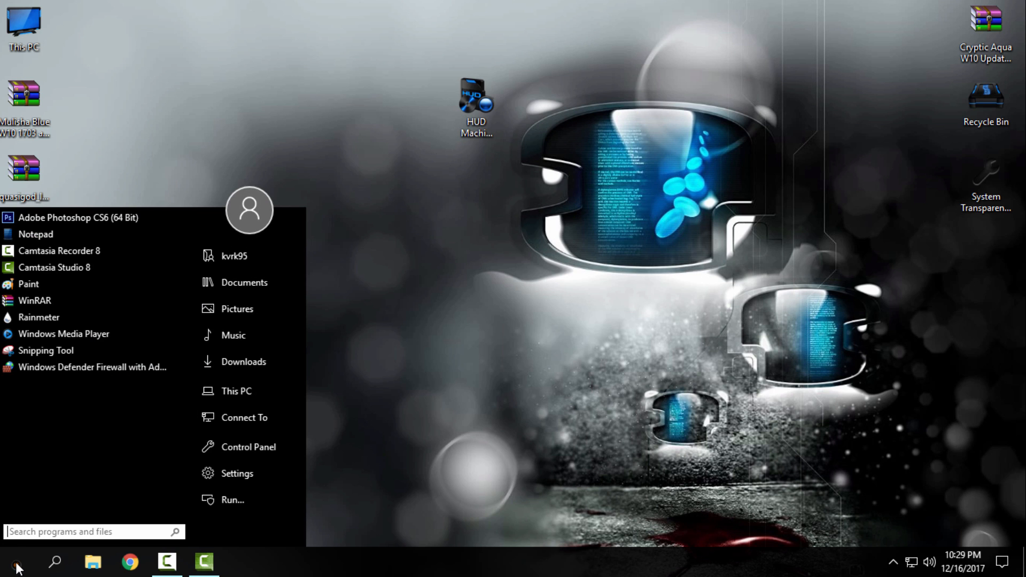
pyautogui.moveTo(437, 382)
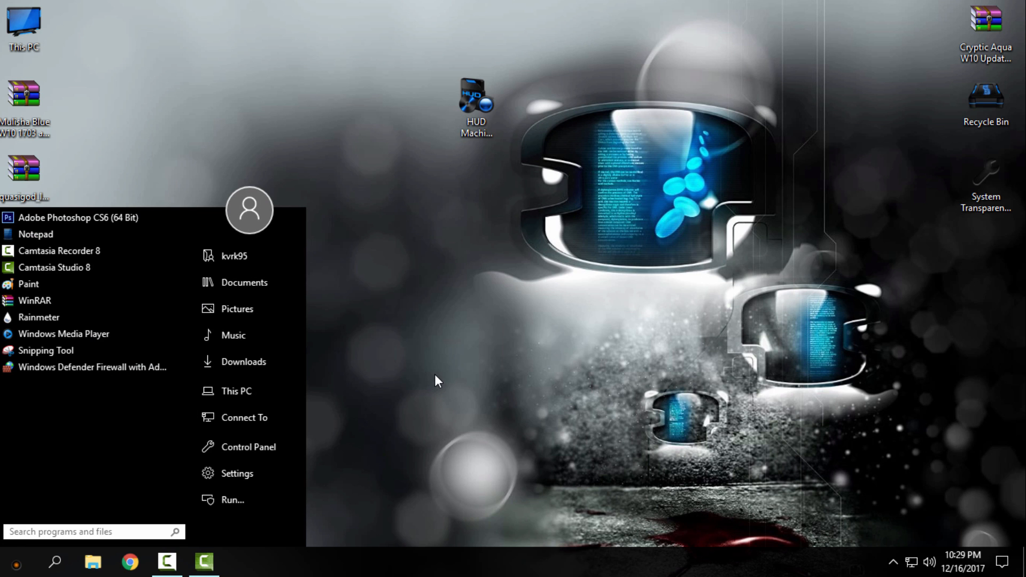
pyautogui.moveTo(282, 426)
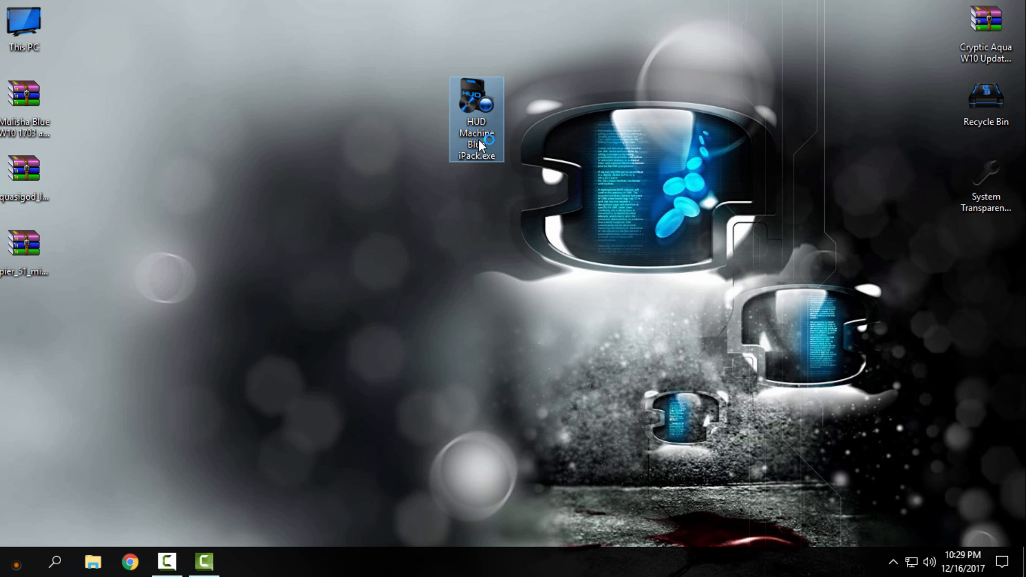
pyautogui.doubleClick(475, 114)
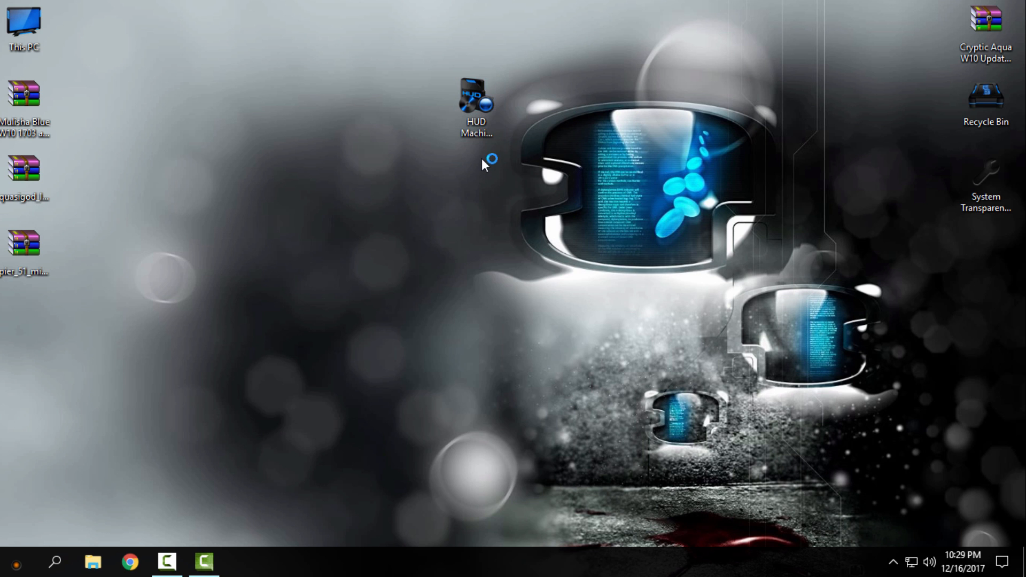
pyautogui.moveTo(496, 260)
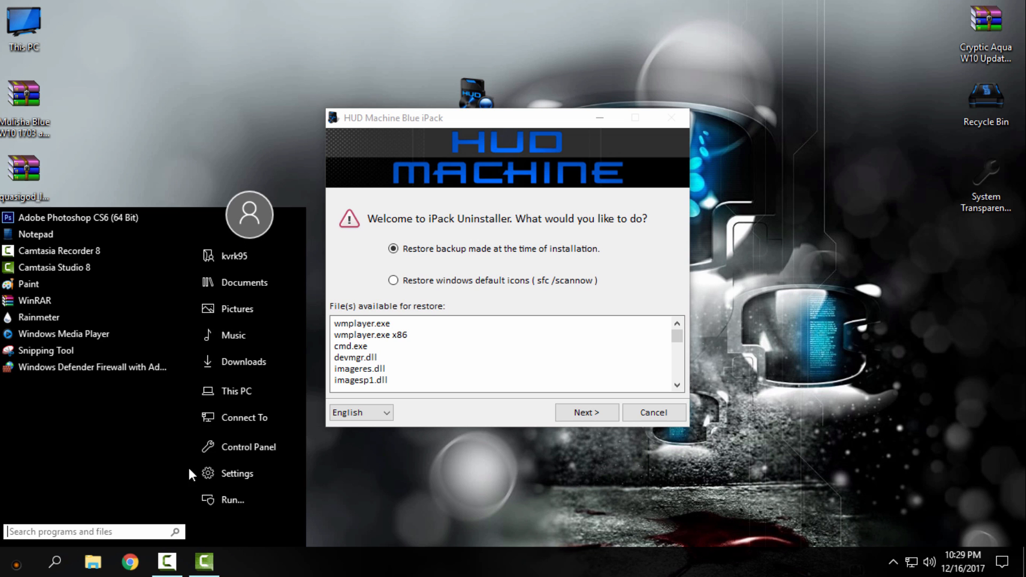
pyautogui.click(248, 447)
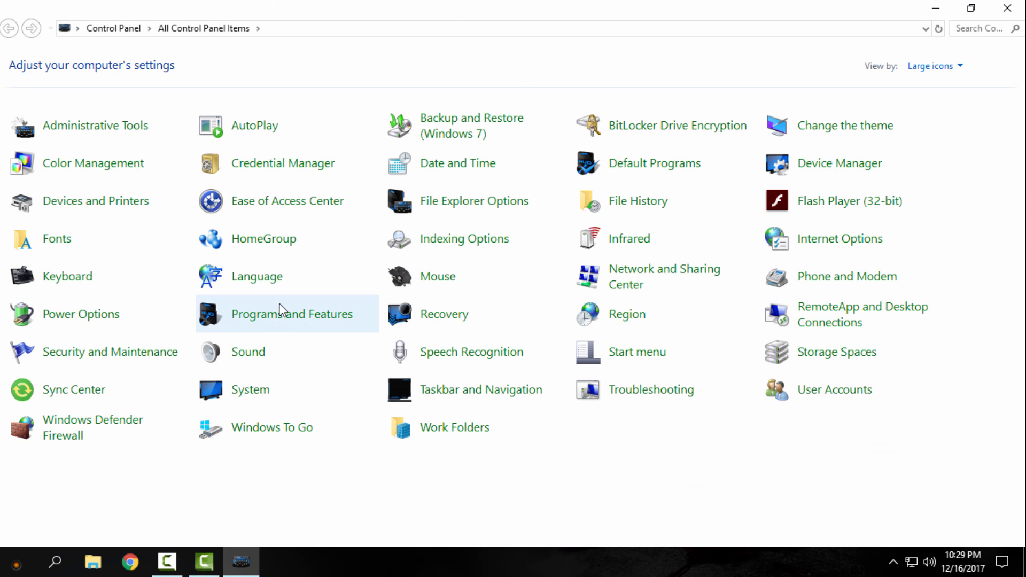
# - Start Uninstall/Change for HUD Machine Blue iPack from Programs and Features
pyautogui.click(293, 314)
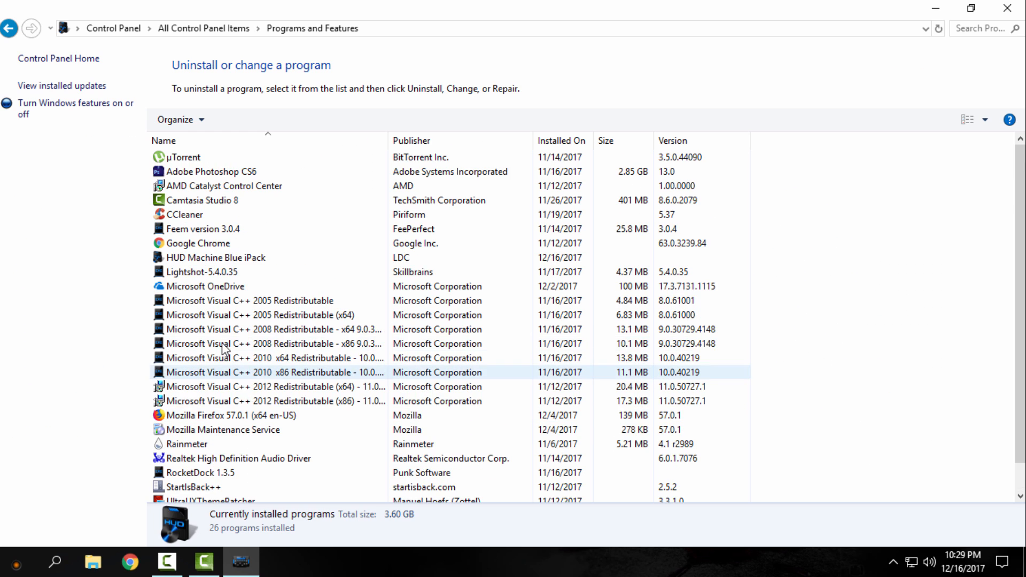
pyautogui.click(215, 257)
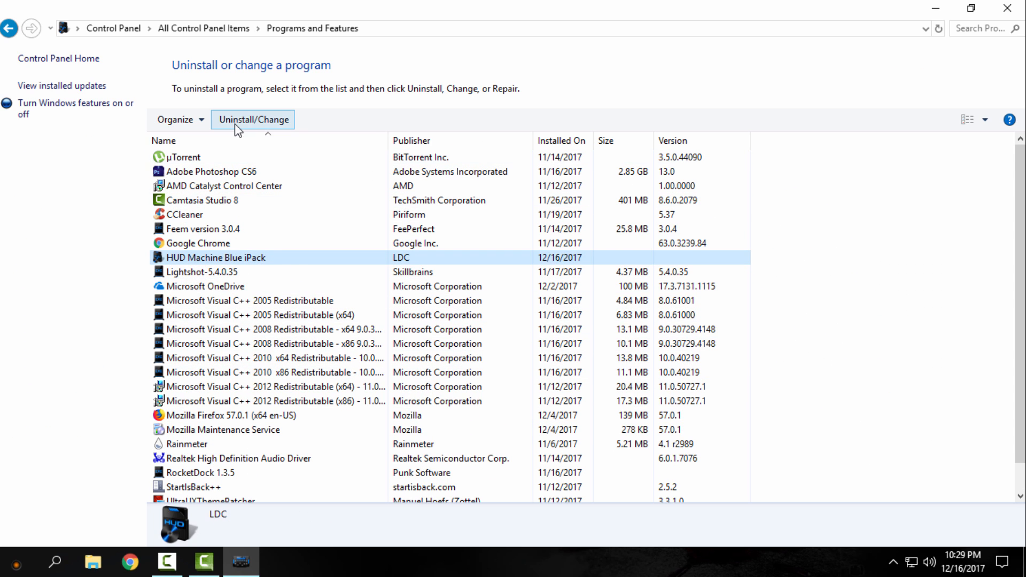
pyautogui.moveTo(261, 128)
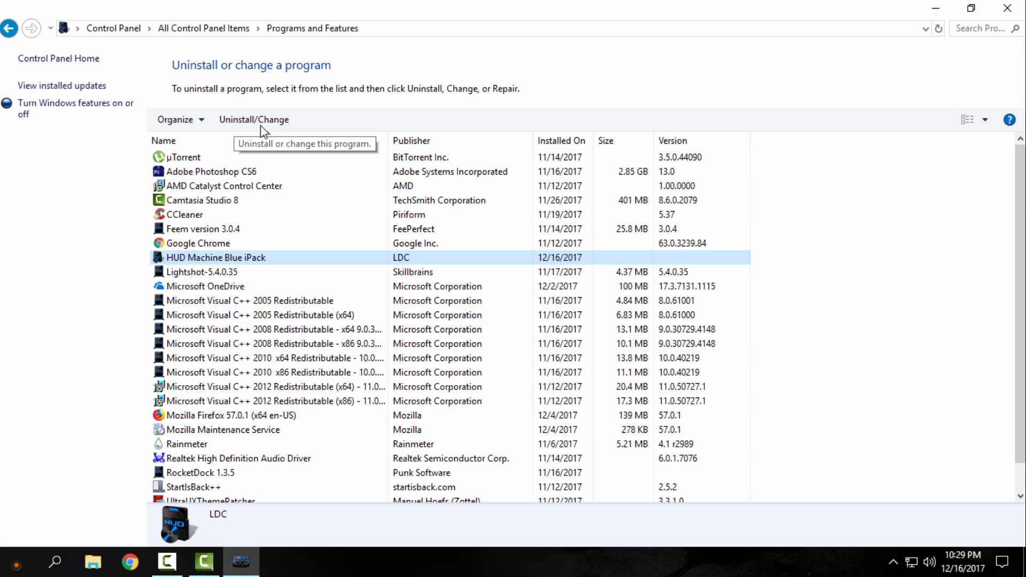
pyautogui.click(254, 118)
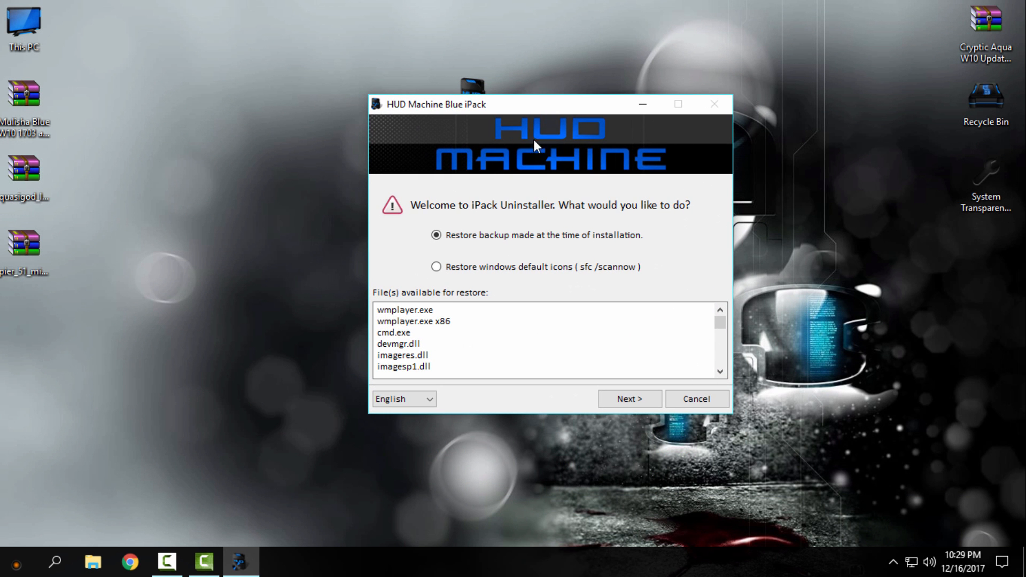
pyautogui.moveTo(483, 118)
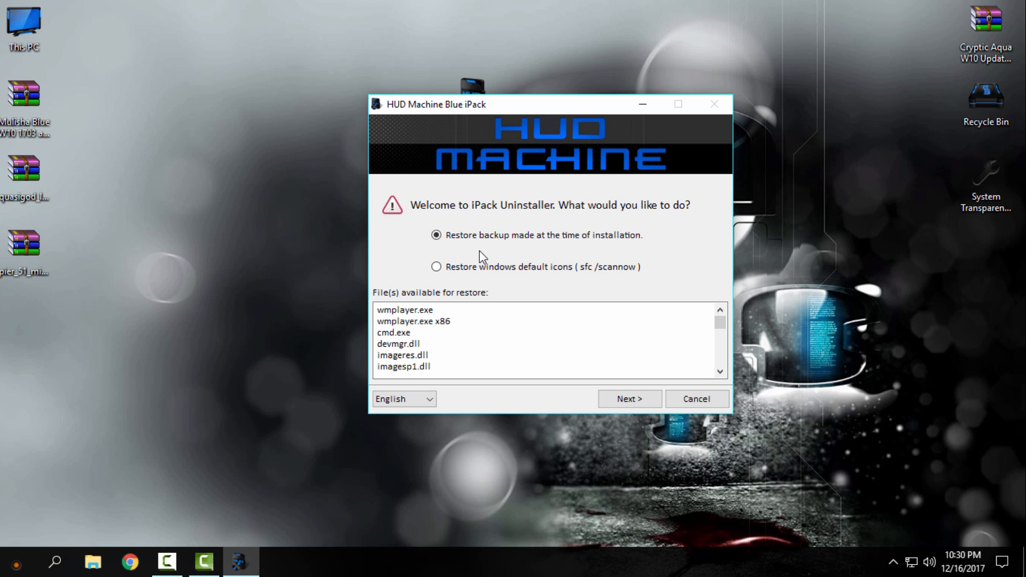
pyautogui.moveTo(666, 240)
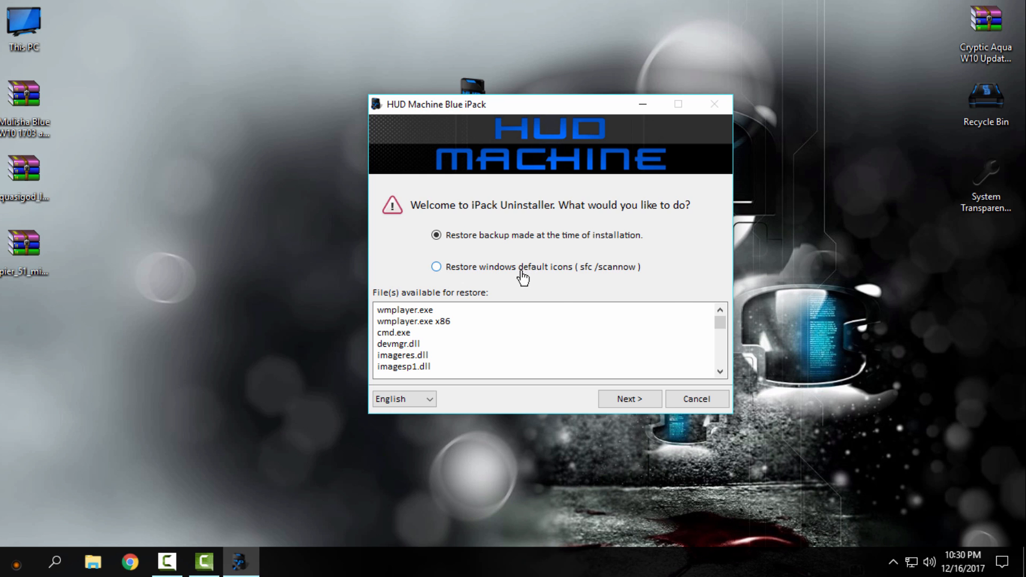
# - Try 'Restore windows default icons', acknowledge the sfc /scannow warning, revert to the installation backup option and cancel
pyautogui.click(436, 266)
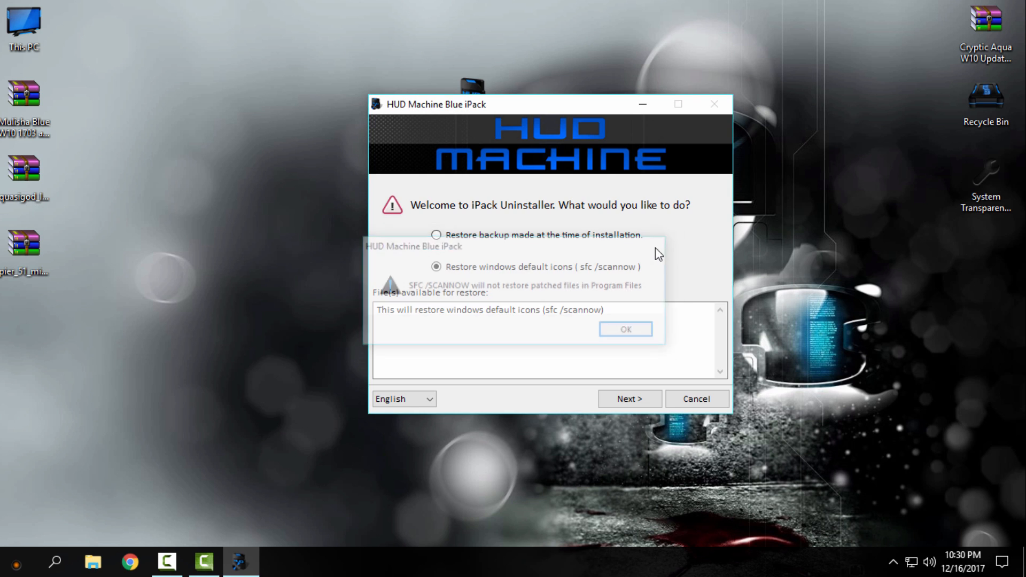
pyautogui.click(624, 329)
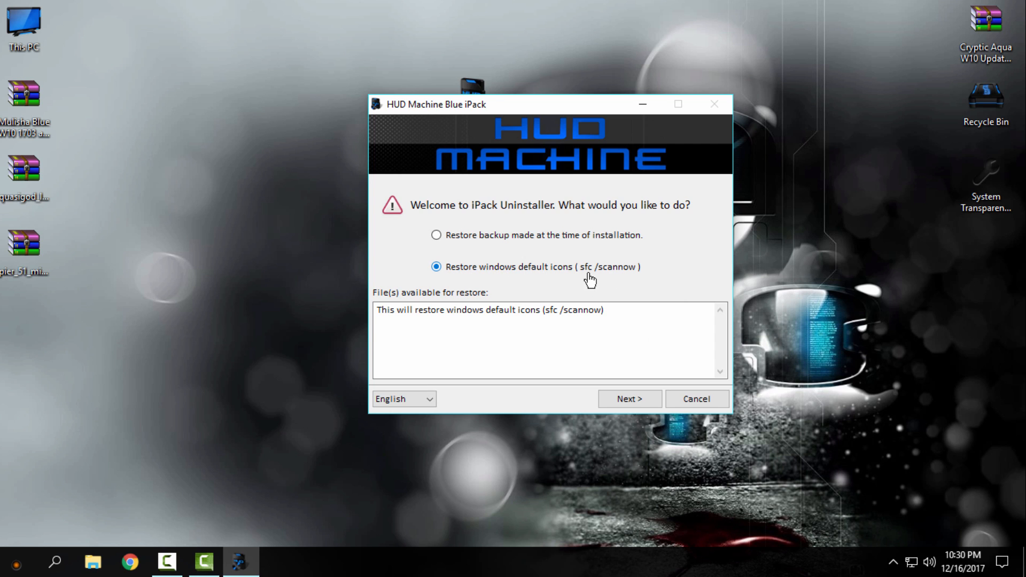
pyautogui.click(436, 235)
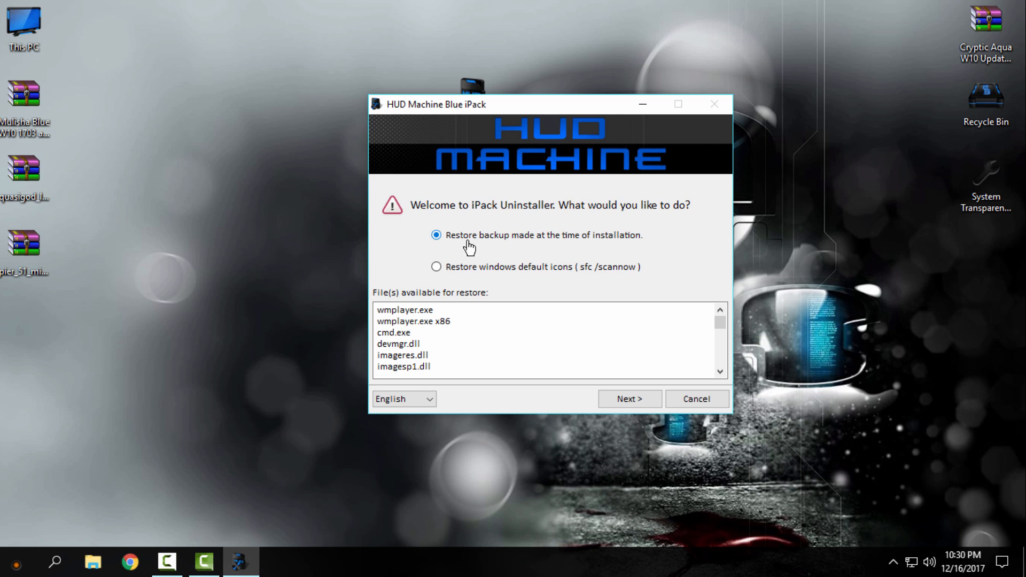
pyautogui.moveTo(562, 243)
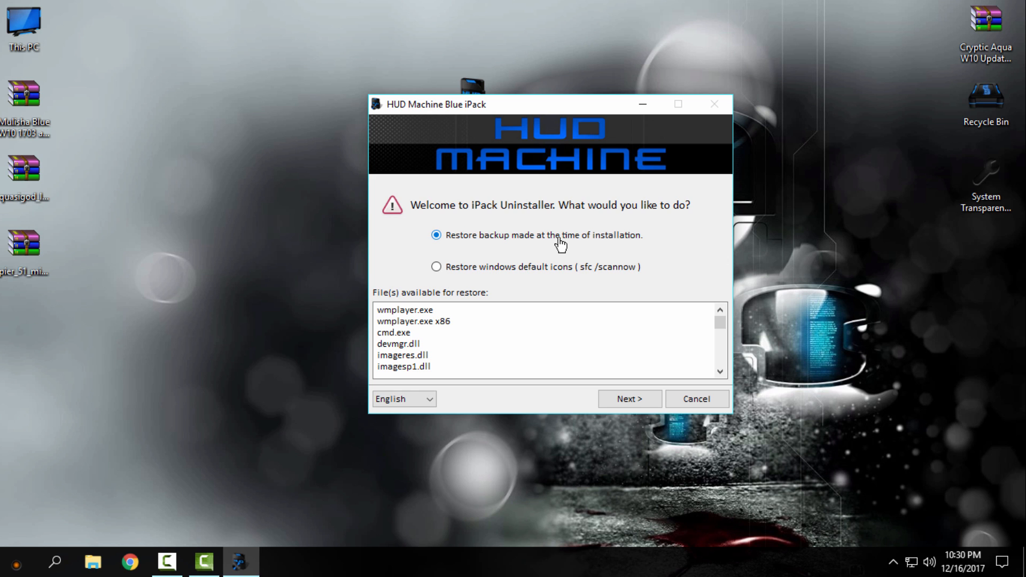
pyautogui.moveTo(597, 273)
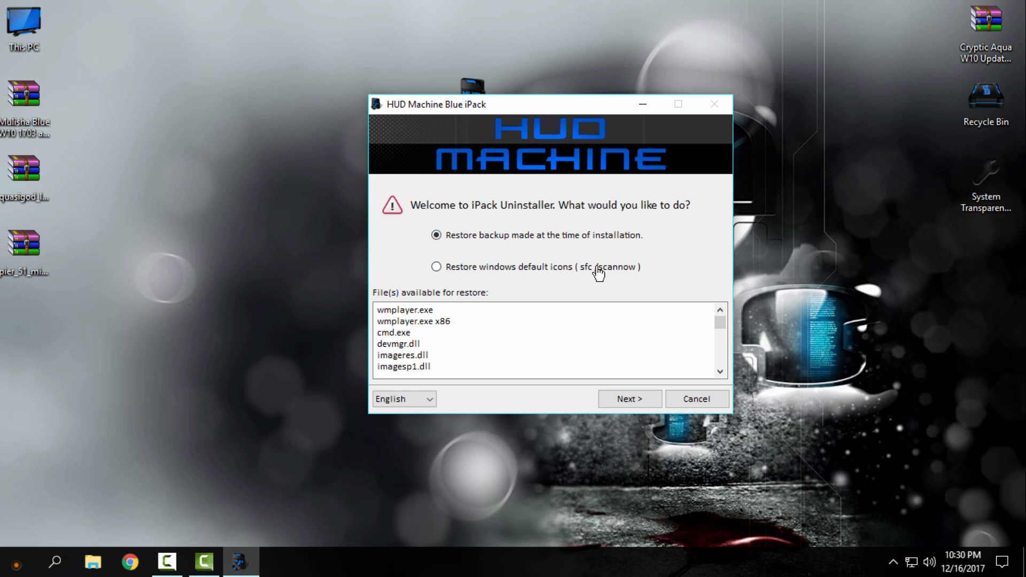
pyautogui.click(696, 398)
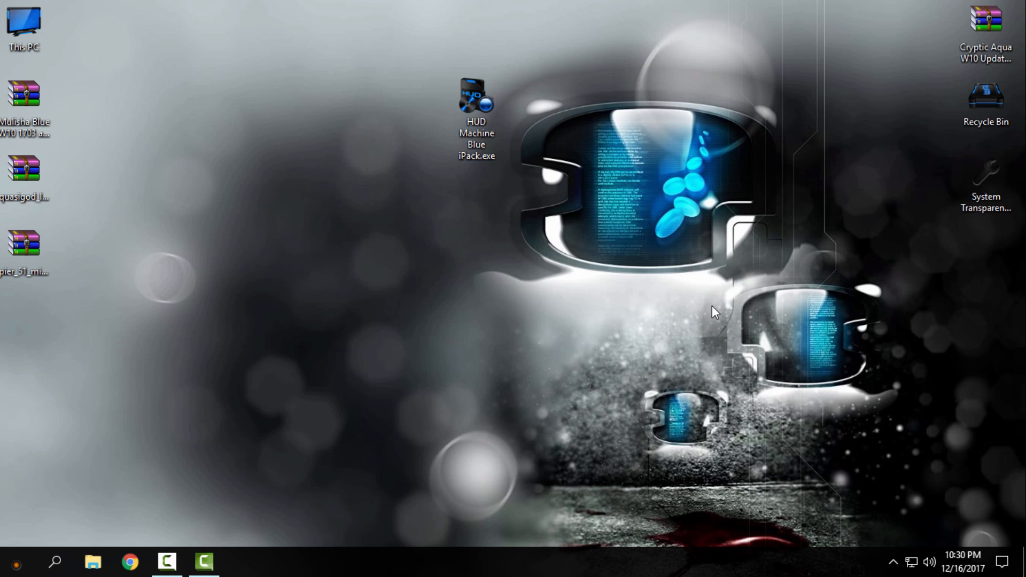